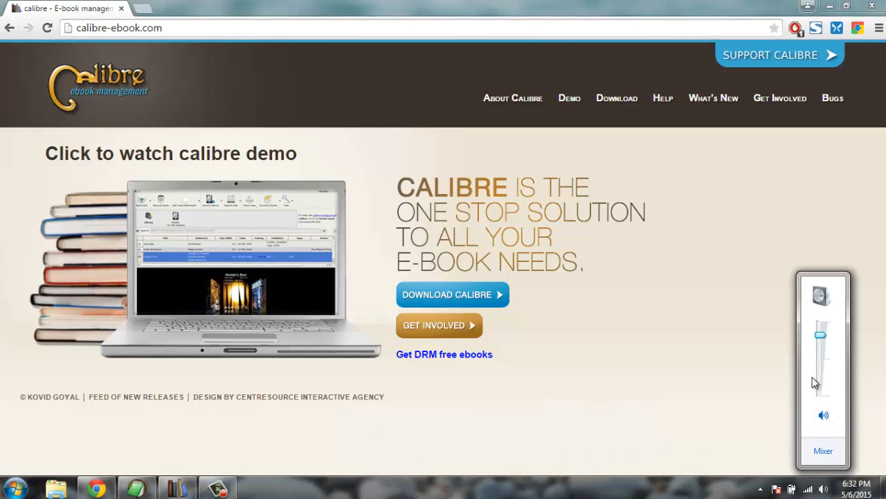
Dismiss the volume popup and go to calibre's Download page listing Windows, OS X and Linux versions
click(823, 450)
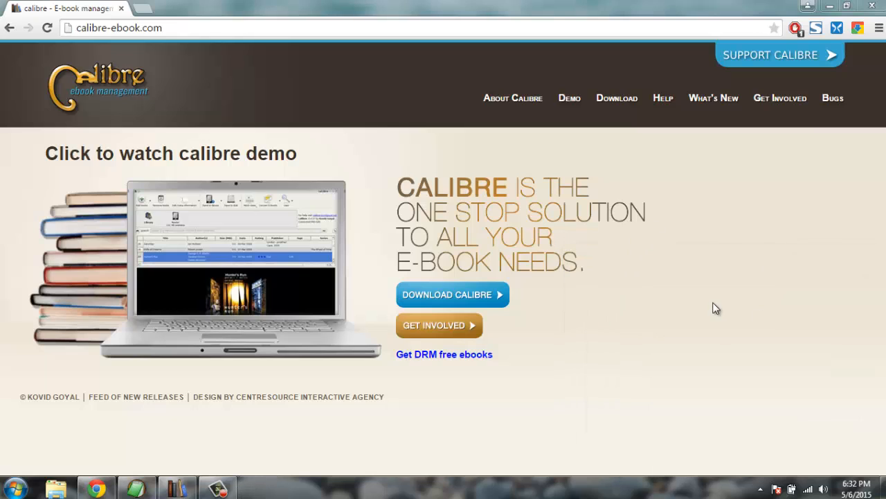
mouse_move(656, 306)
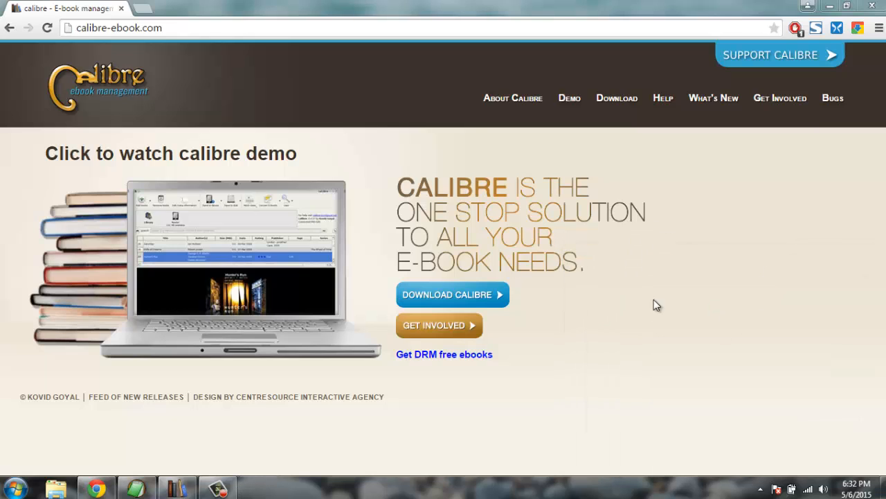
mouse_move(116, 82)
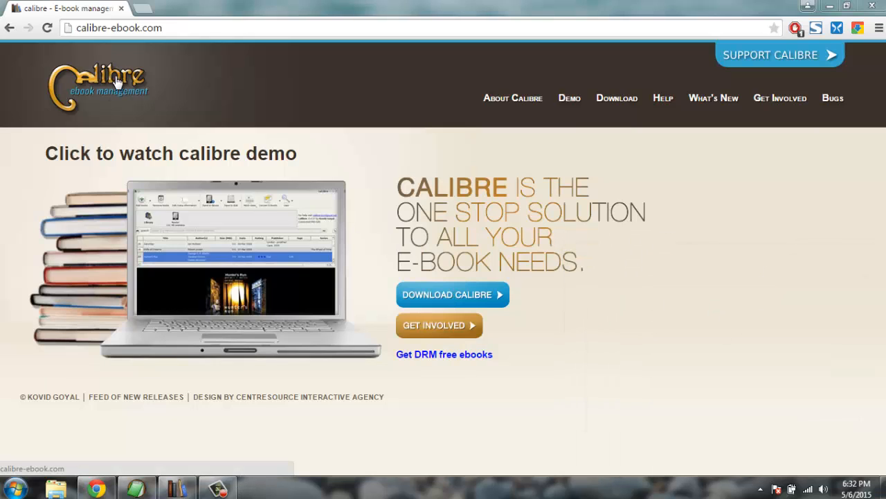
mouse_move(184, 89)
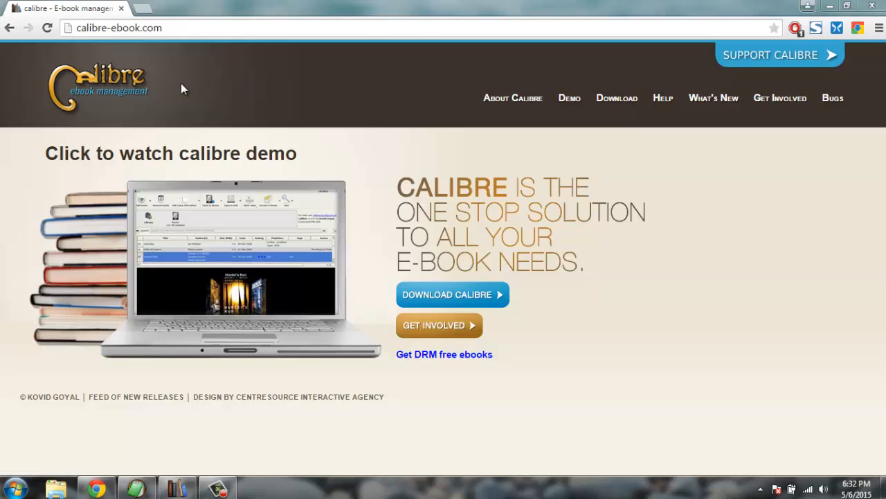
mouse_move(218, 107)
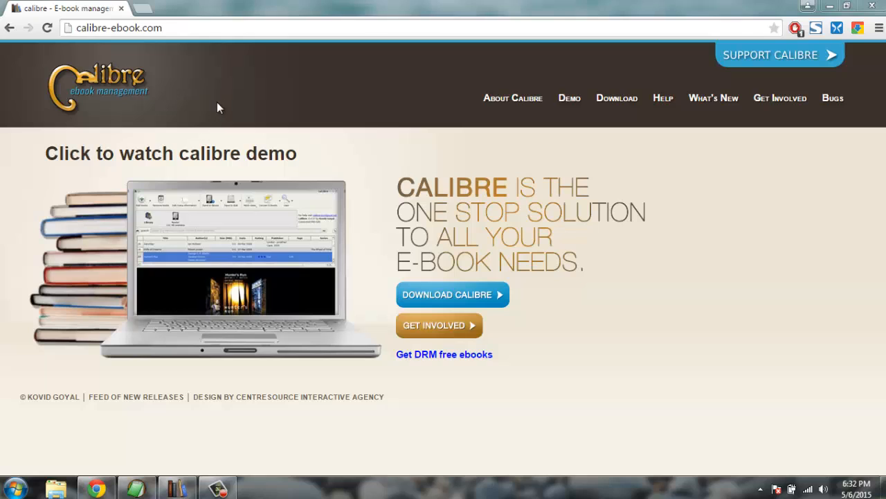
mouse_move(118, 99)
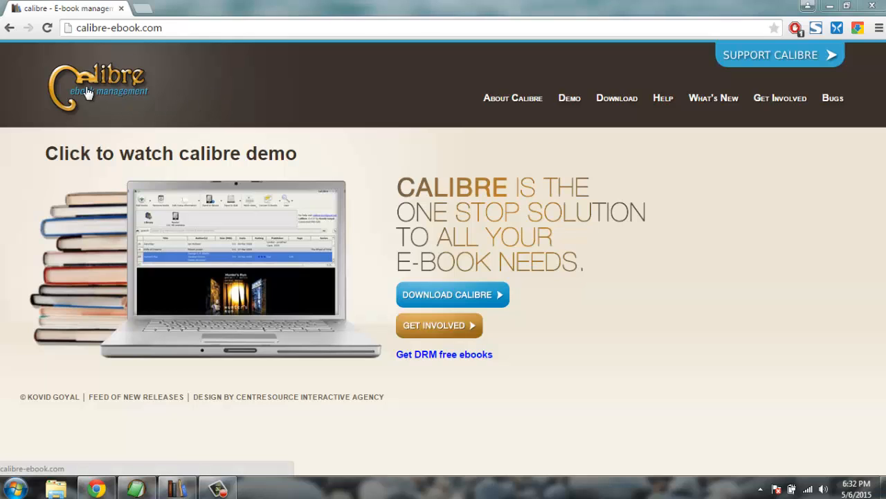
mouse_move(438, 201)
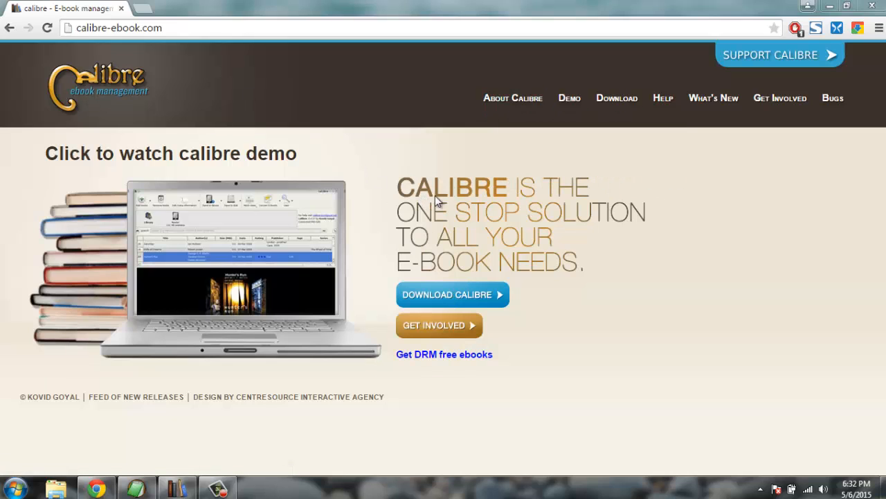
mouse_move(470, 202)
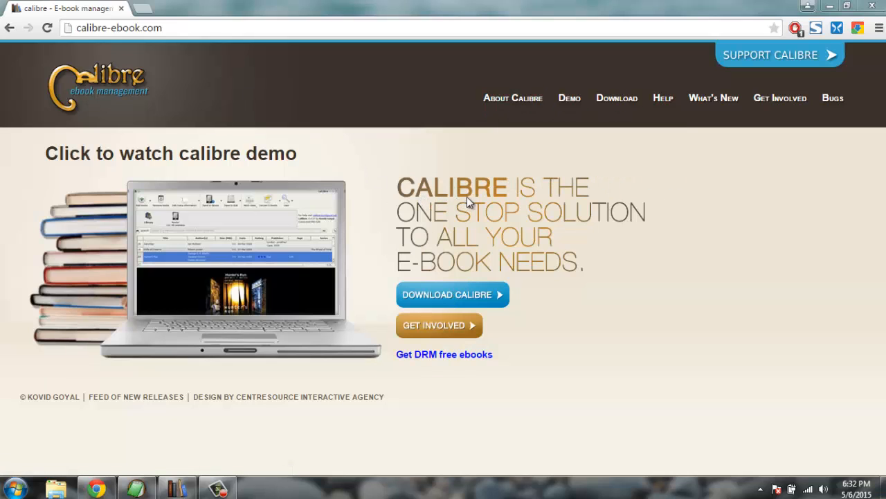
mouse_move(509, 201)
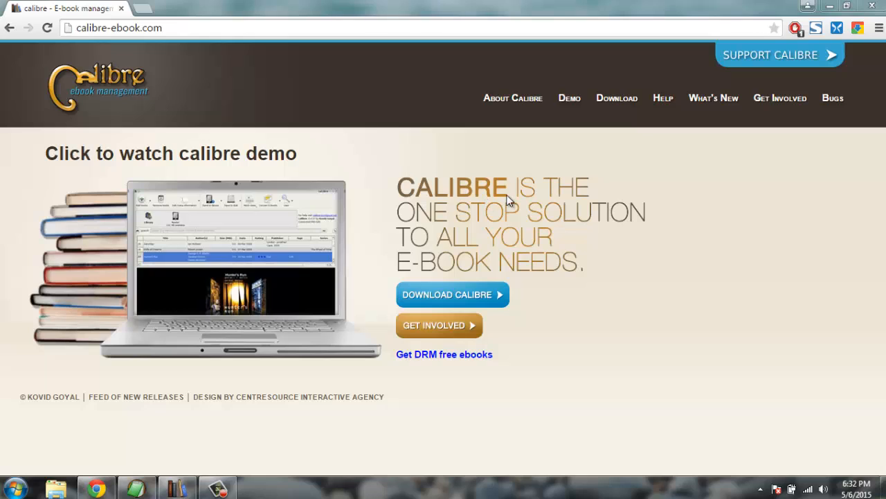
mouse_move(280, 86)
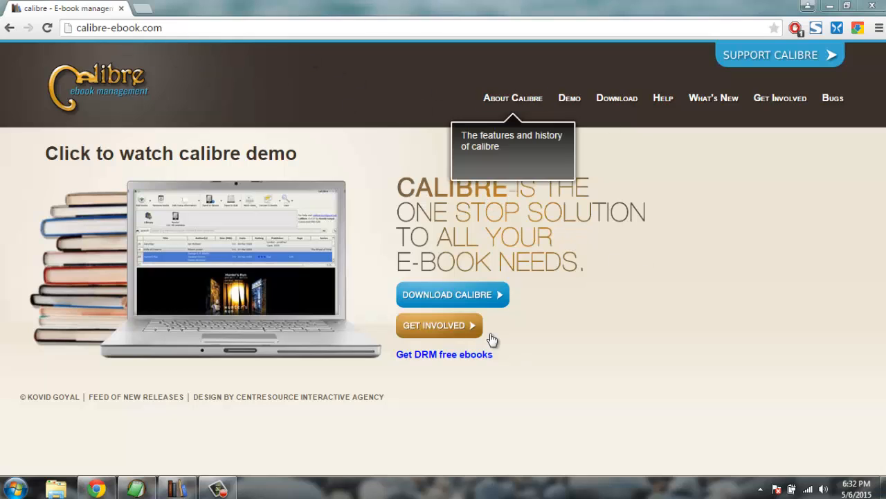
mouse_move(616, 97)
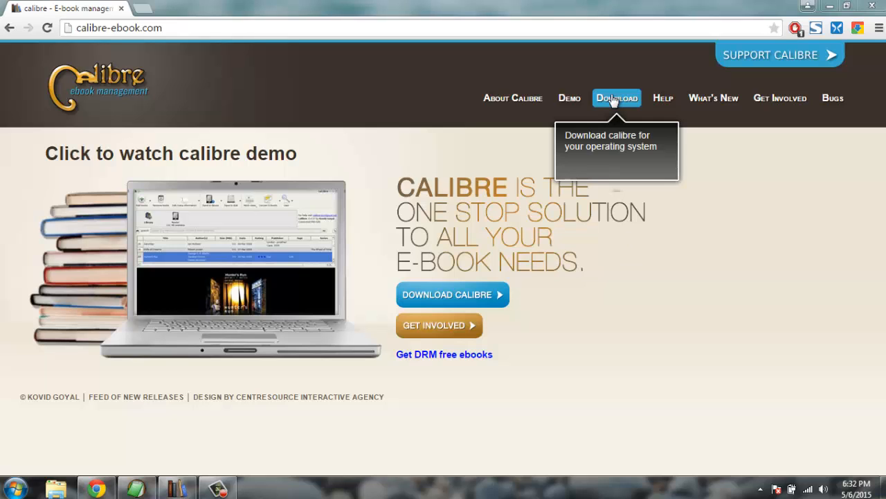
click(616, 98)
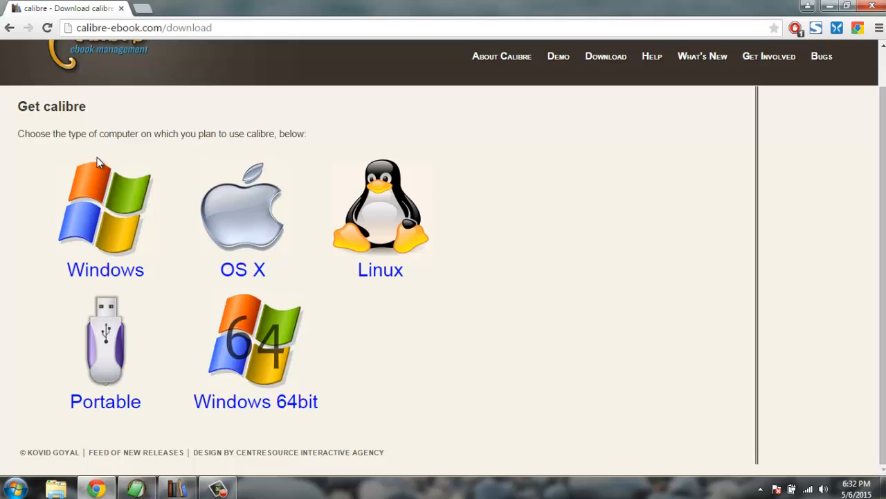
mouse_move(269, 354)
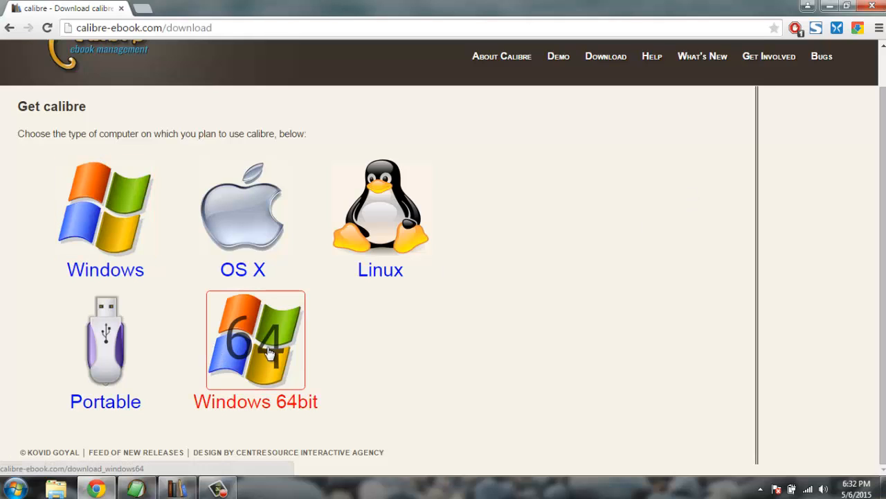
mouse_move(458, 342)
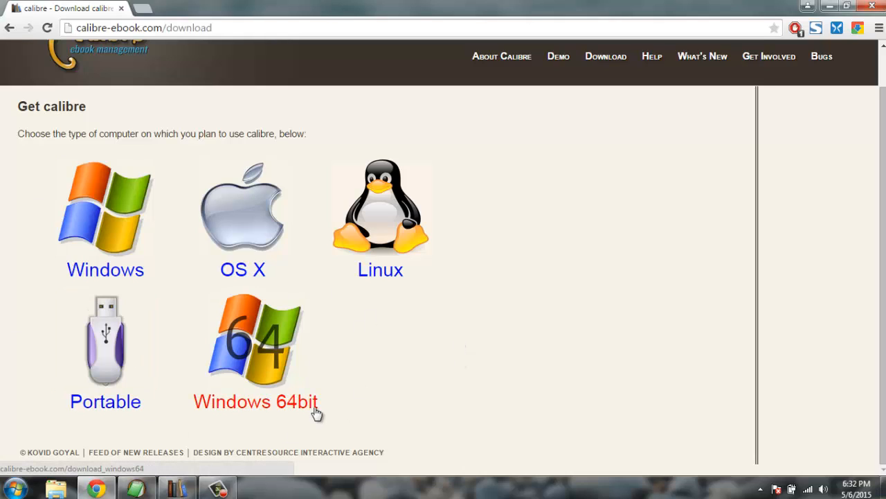
mouse_move(298, 332)
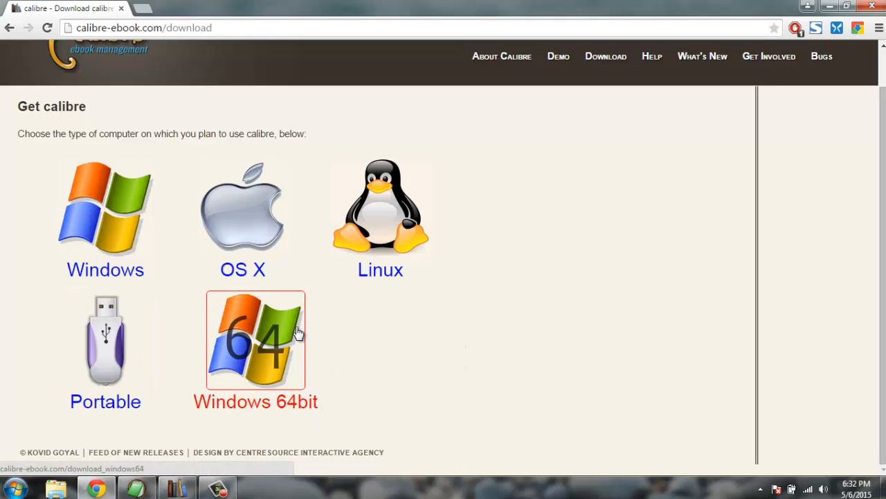
mouse_move(177, 485)
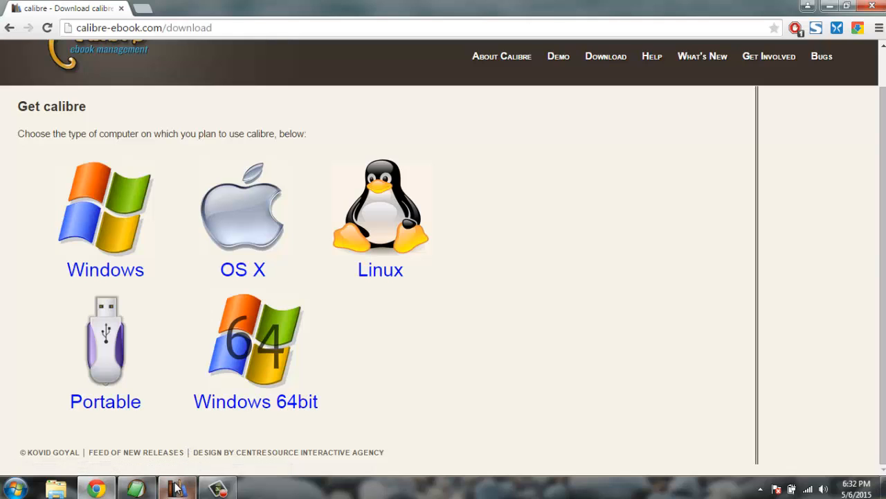
Bring the calibre Library window up from the taskbar and maximize it
click(177, 487)
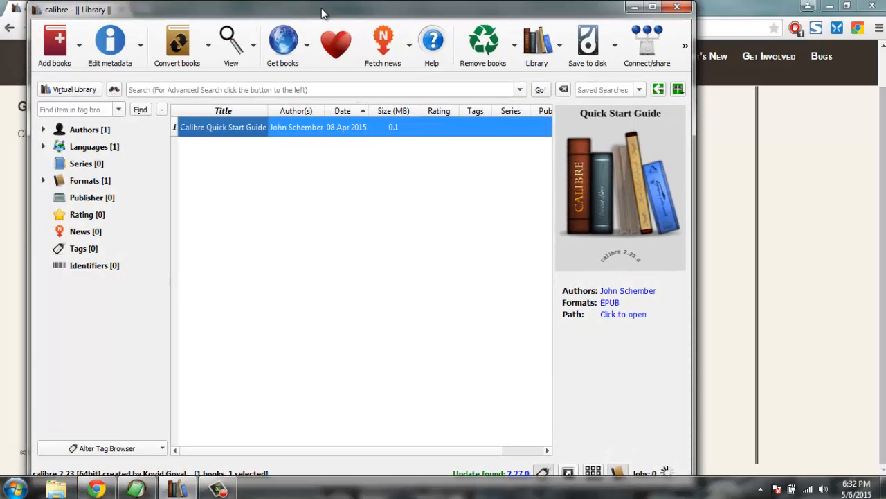
click(652, 7)
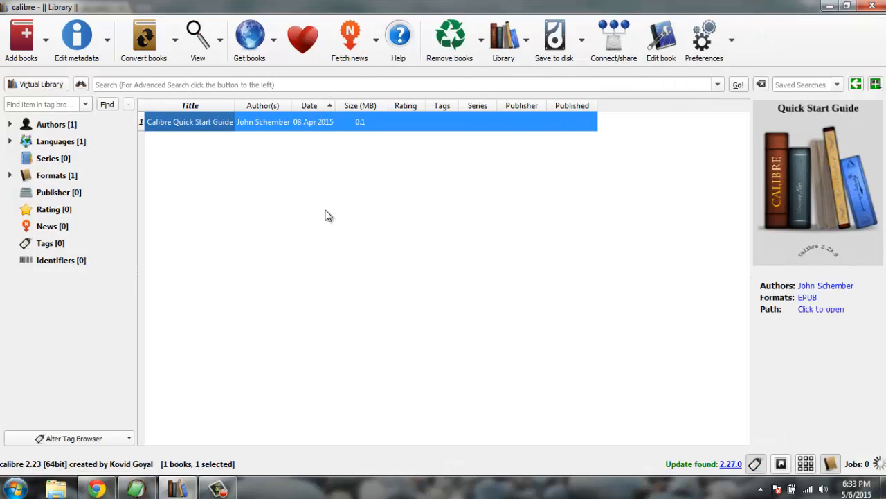
mouse_move(192, 131)
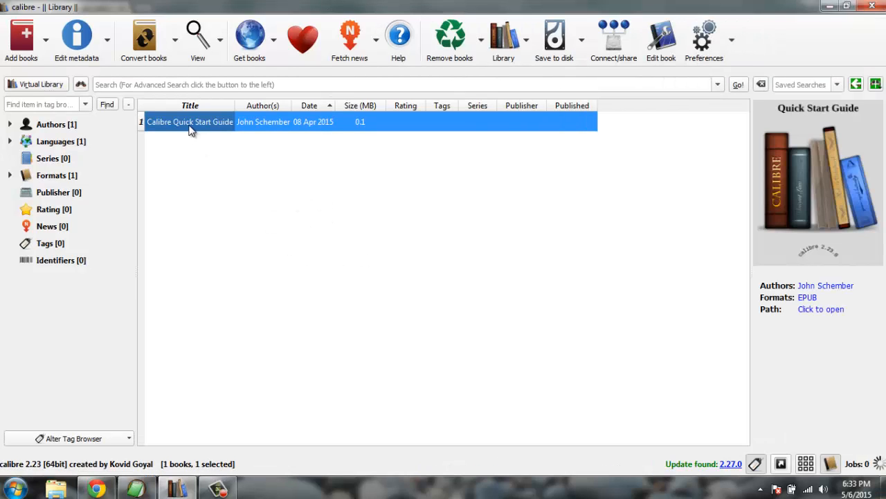
mouse_move(190, 122)
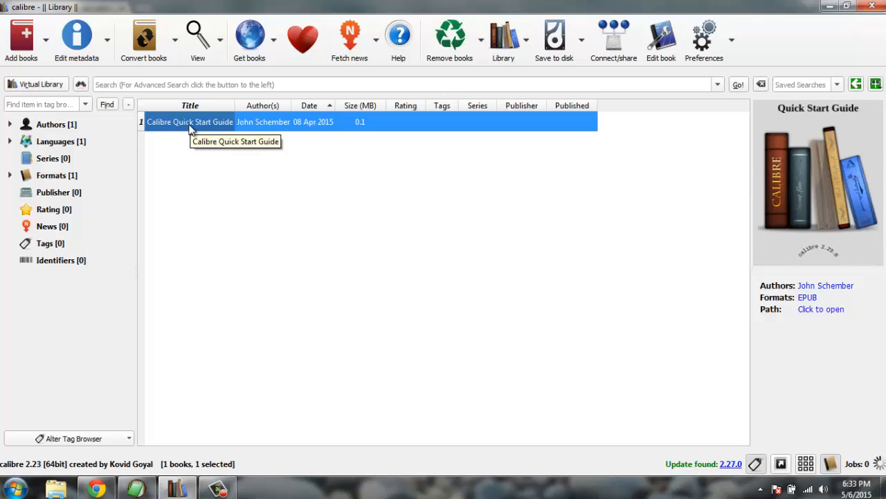
mouse_move(173, 118)
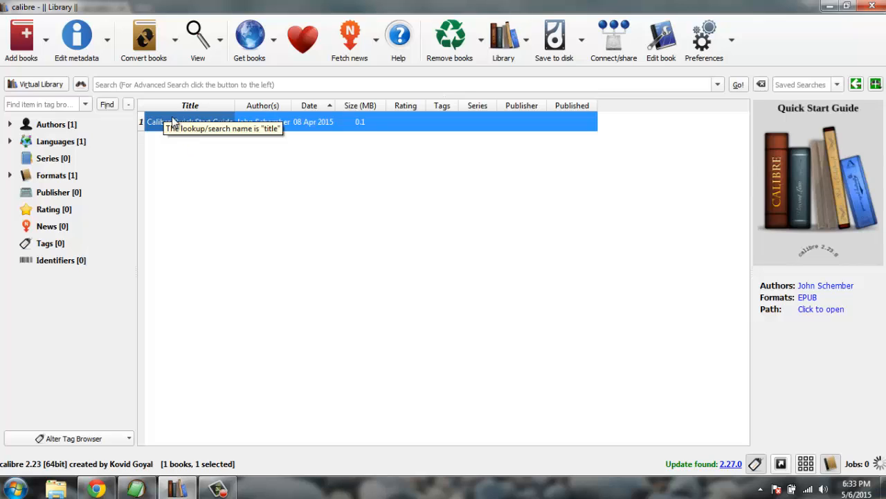
mouse_move(183, 135)
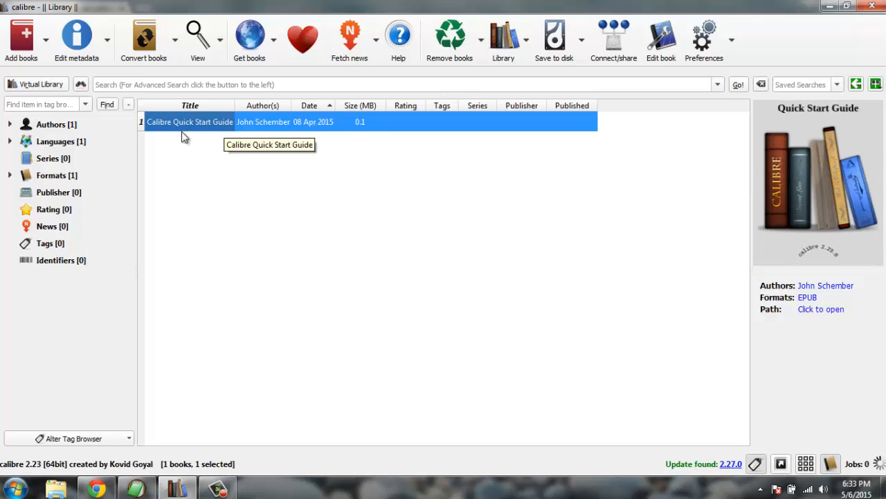
mouse_move(180, 131)
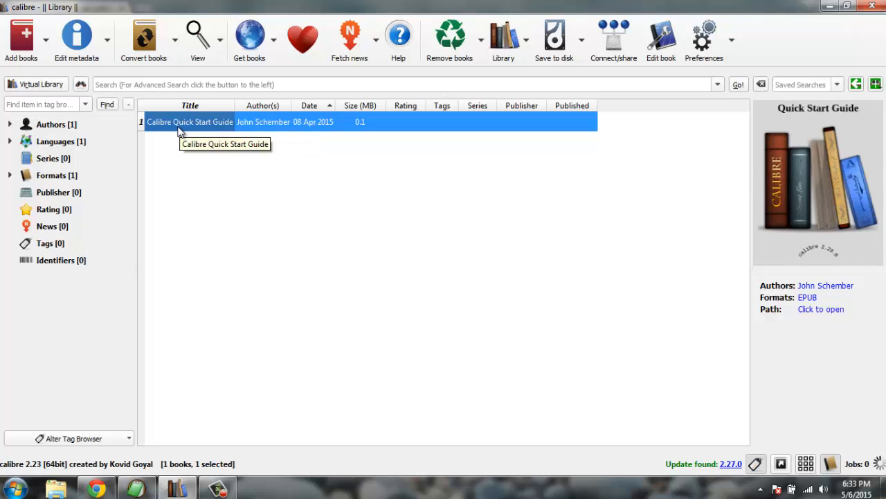
mouse_move(213, 130)
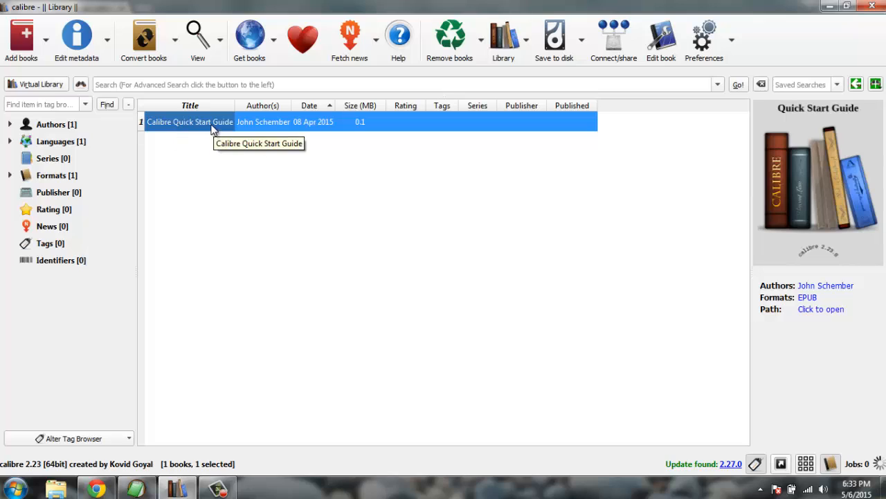
mouse_move(268, 171)
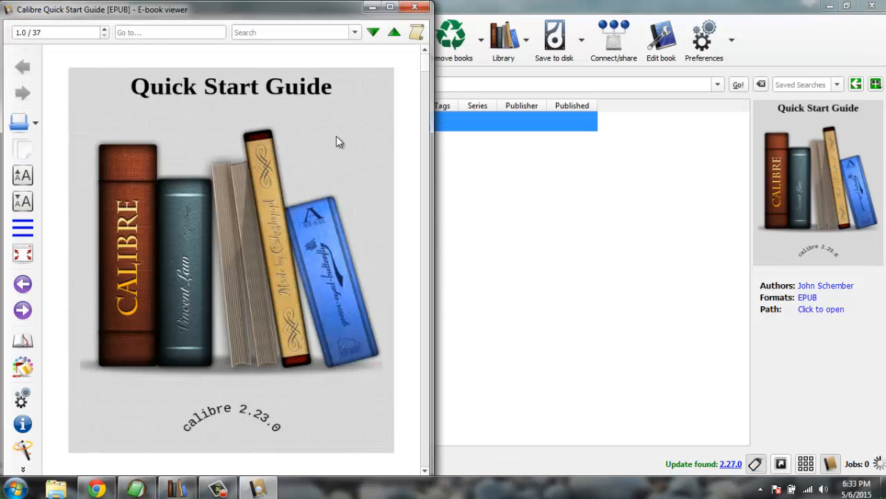
click(374, 33)
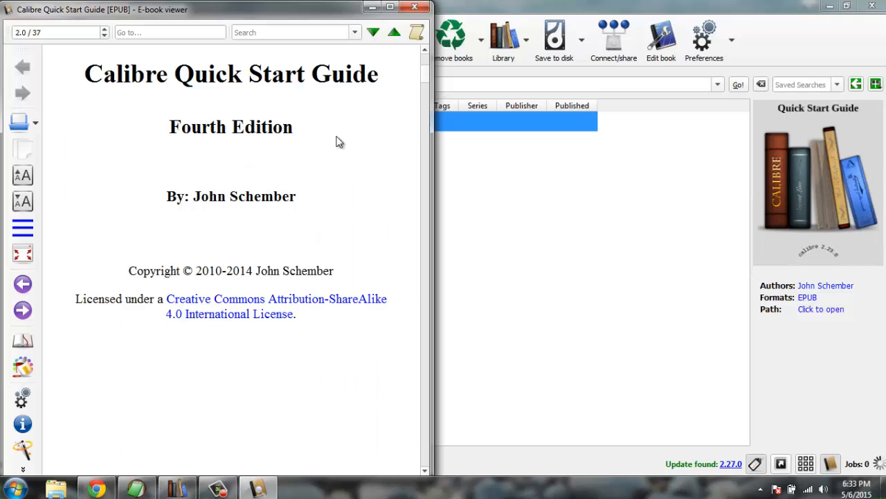
click(55, 32)
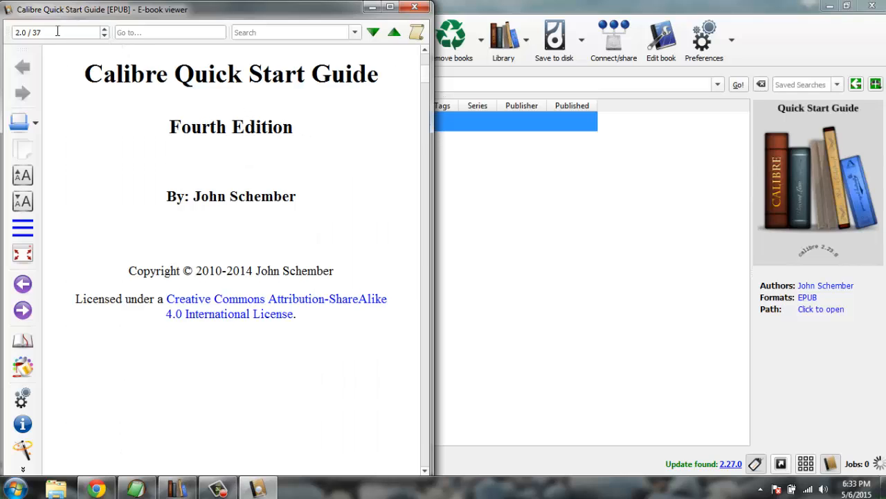
mouse_move(431, 82)
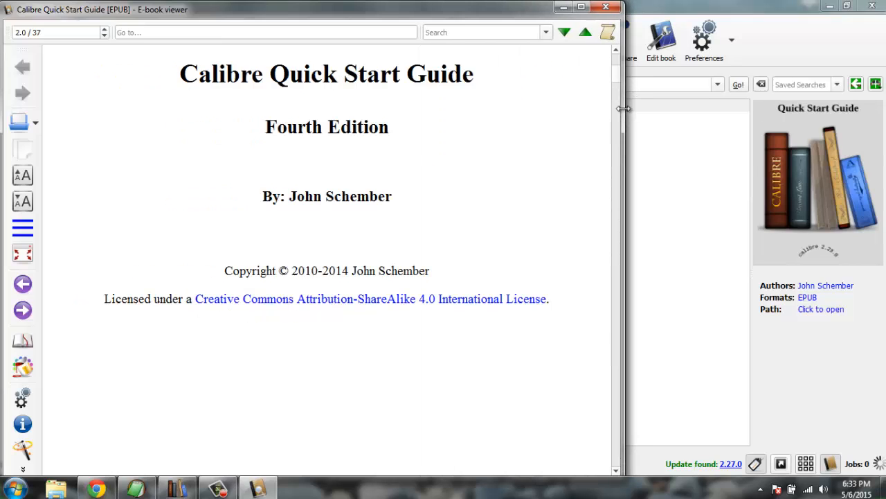
click(22, 67)
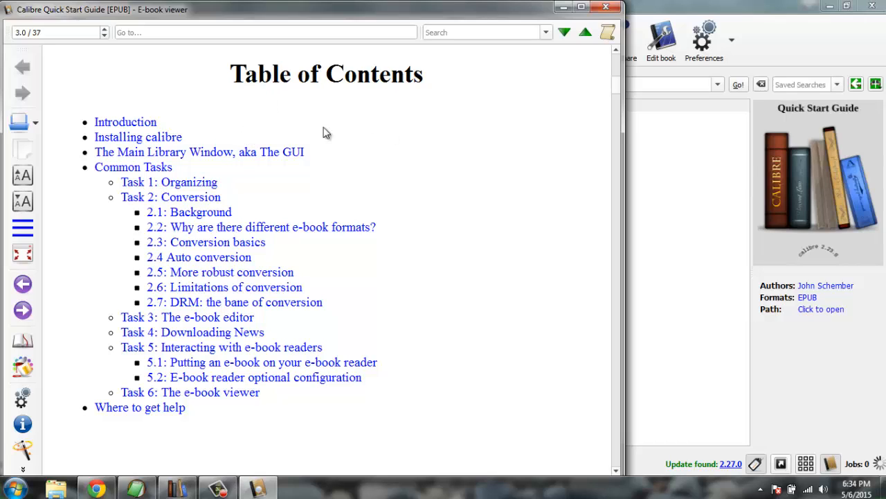
mouse_move(221, 144)
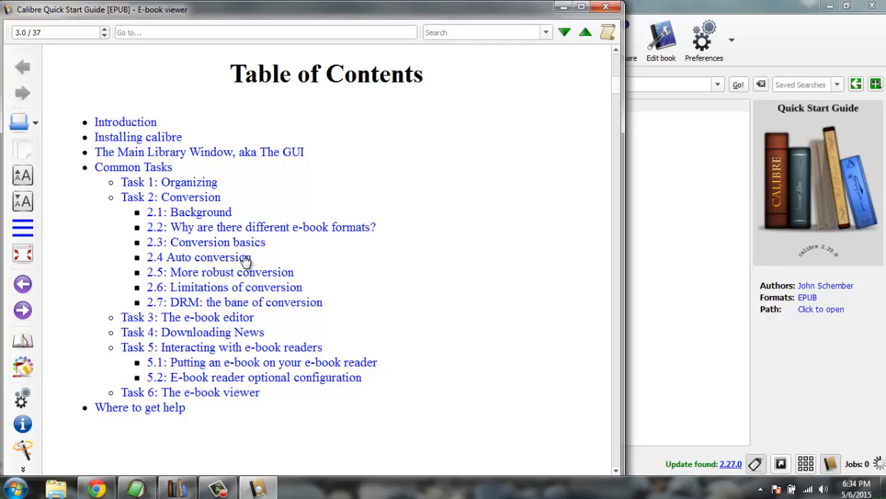
mouse_move(379, 190)
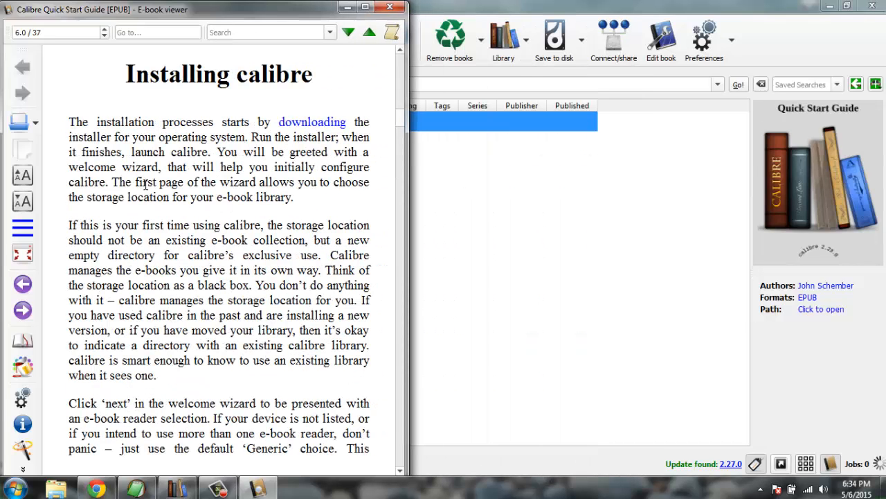
mouse_move(398, 182)
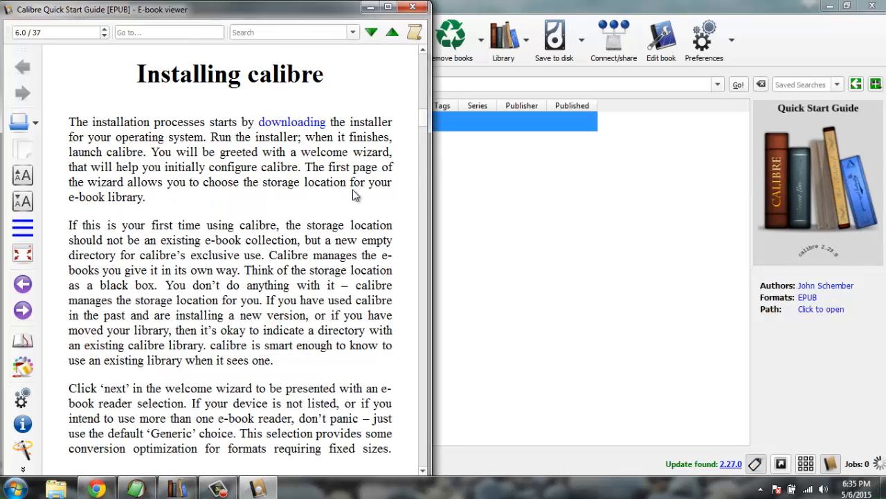
click(371, 32)
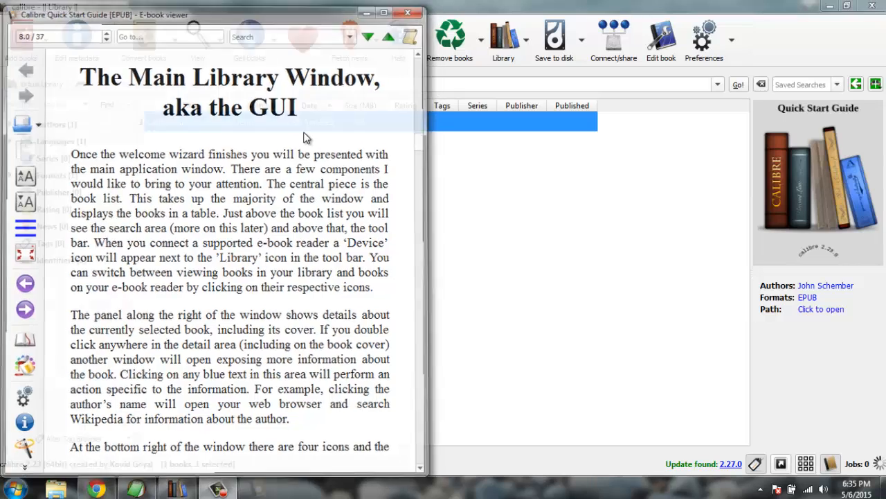
click(408, 12)
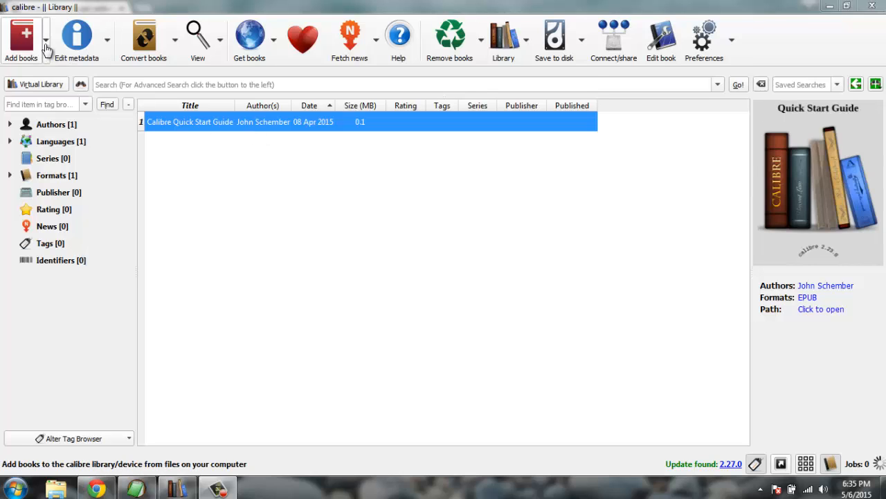
Add siddhartha2 from the Desktop using Add books from a single directory
click(45, 42)
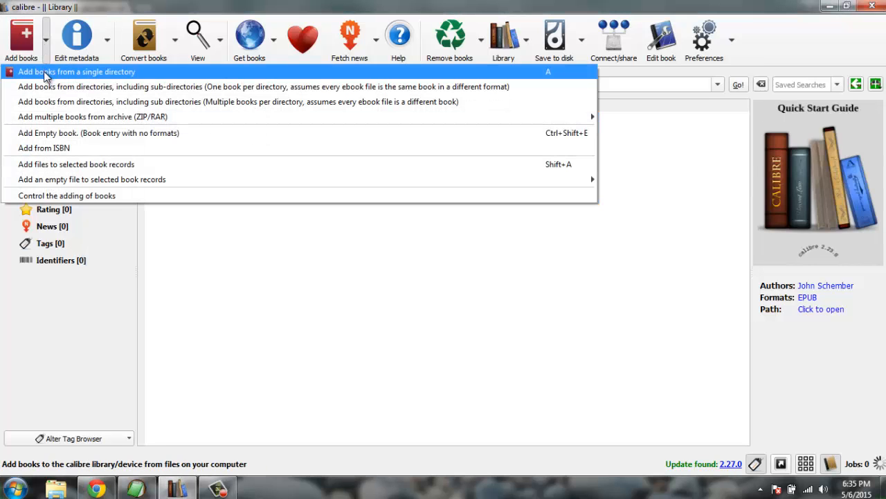
click(77, 71)
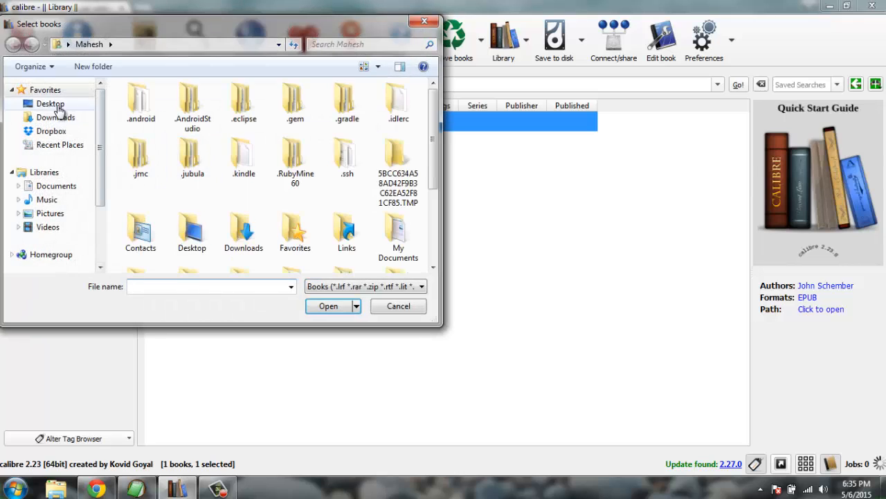
click(51, 103)
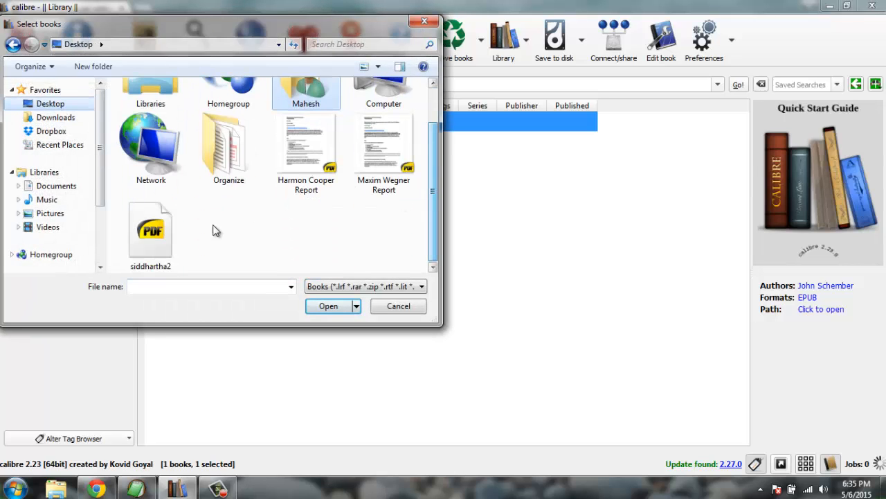
click(150, 232)
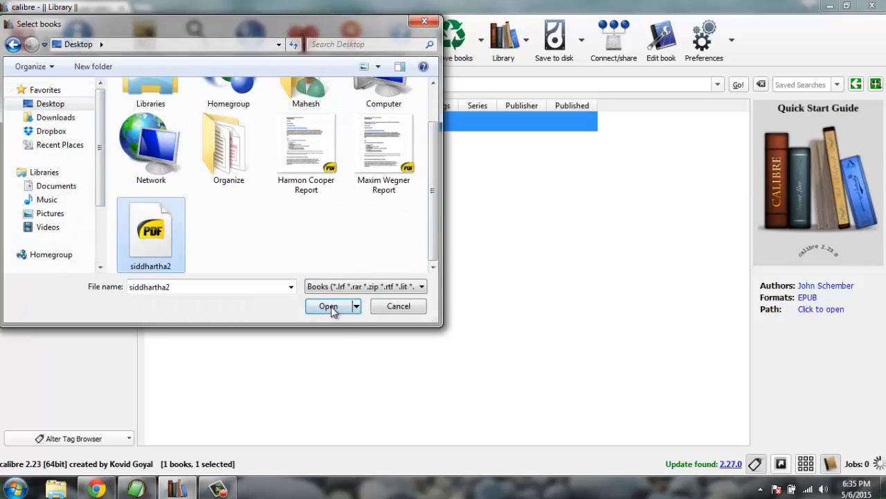
click(328, 307)
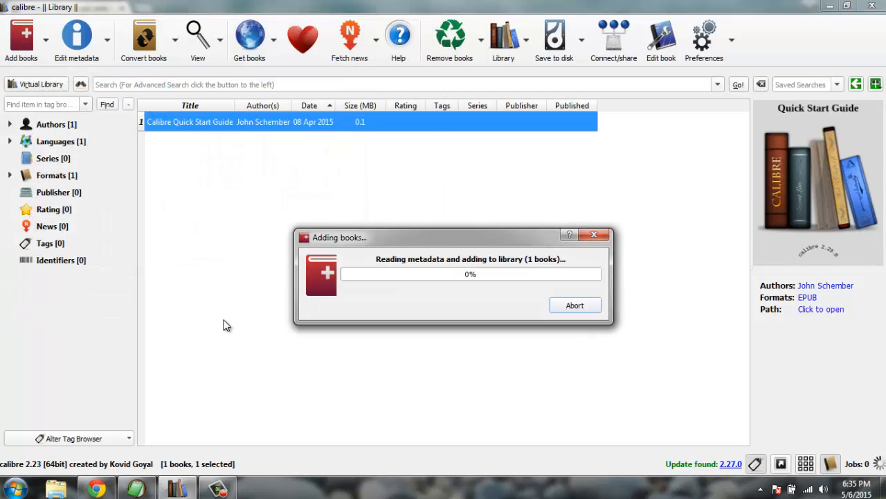
mouse_move(238, 323)
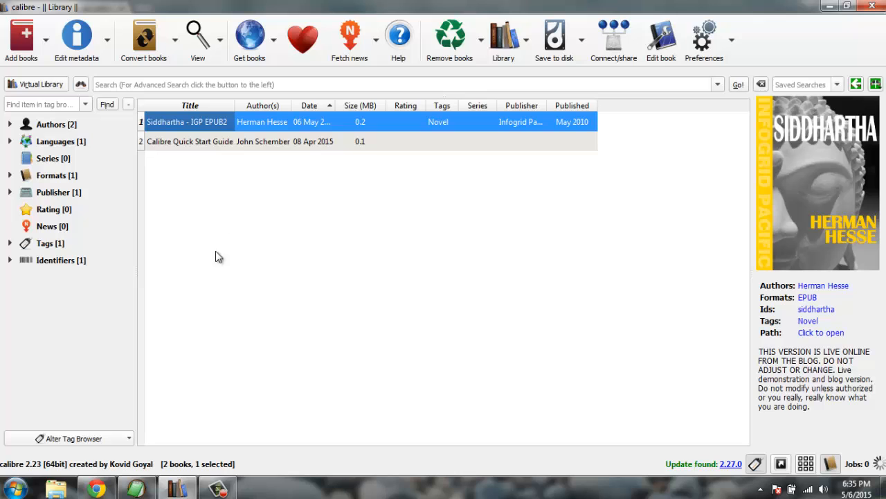
mouse_move(821, 332)
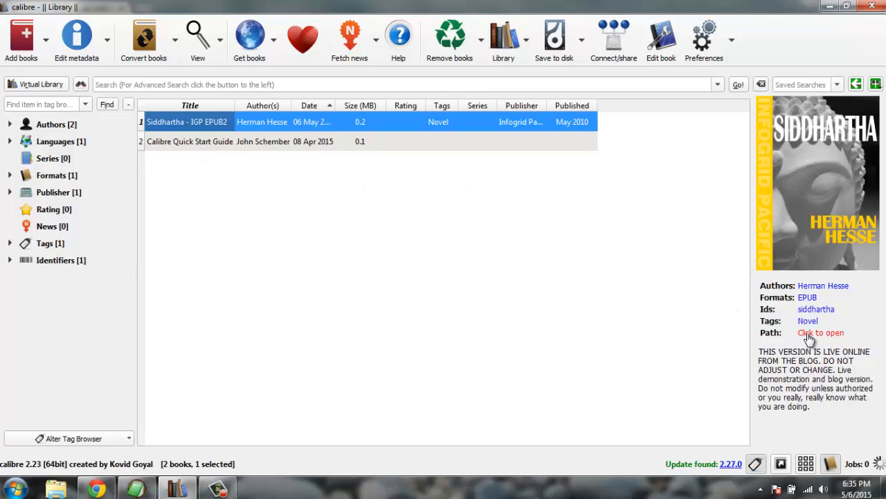
click(820, 332)
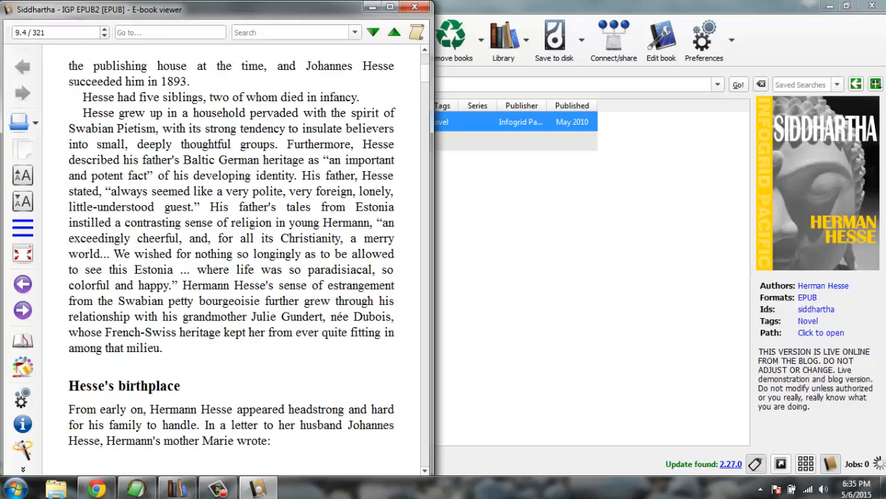
scroll(down, 3)
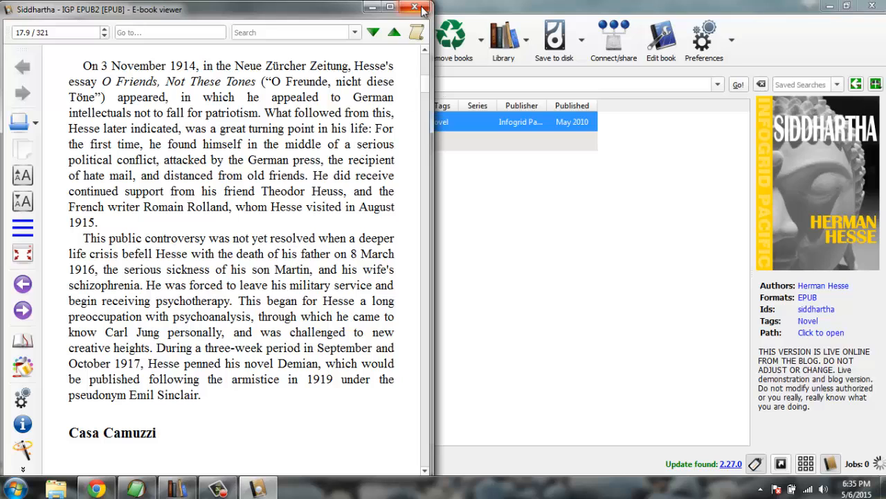
click(423, 8)
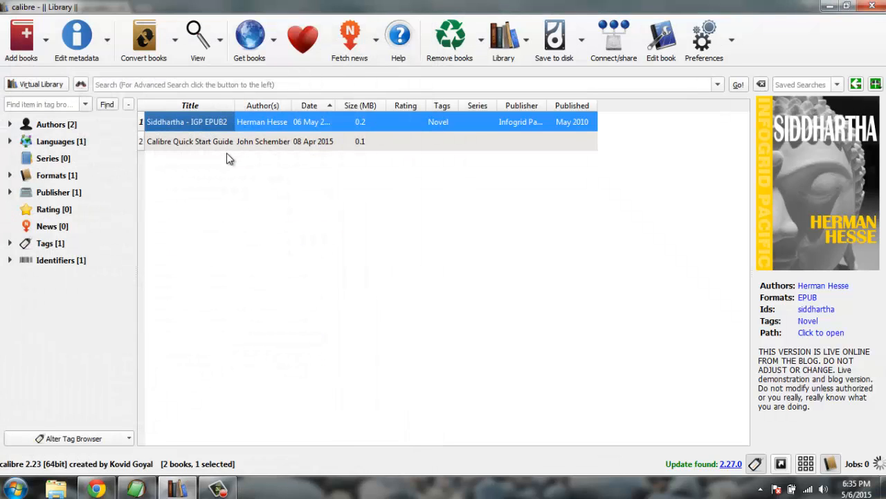
mouse_move(233, 170)
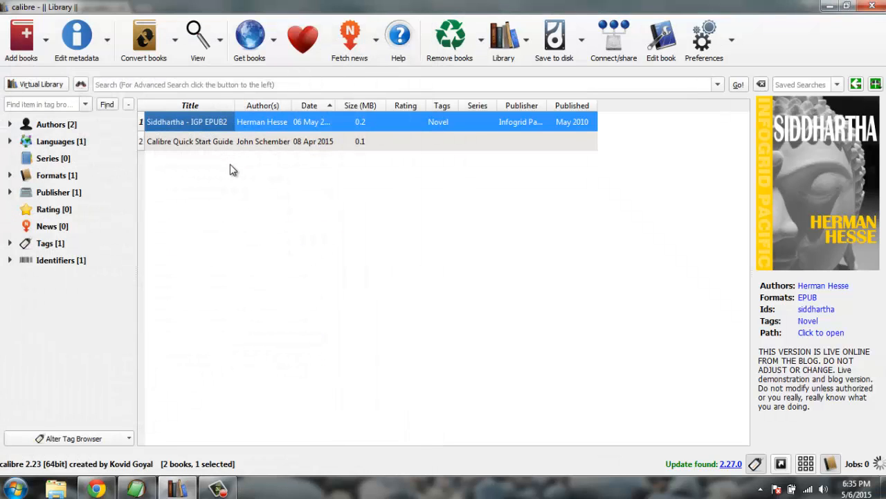
mouse_move(143, 39)
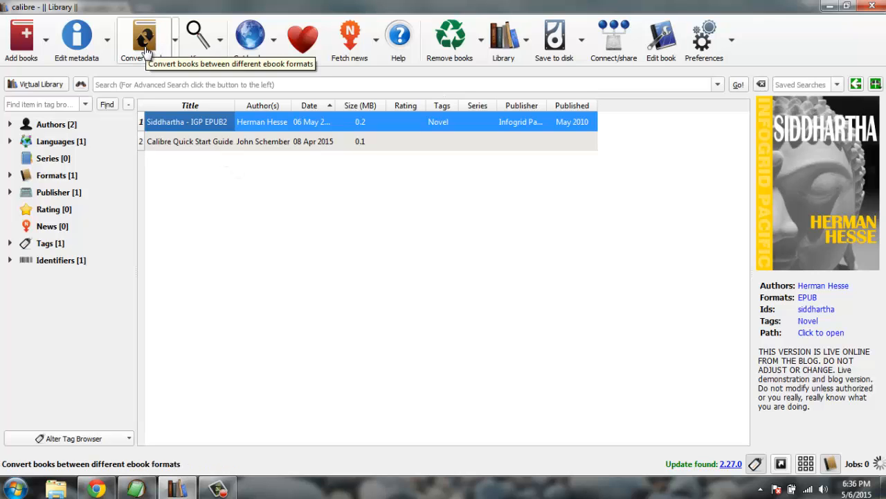
mouse_move(262, 228)
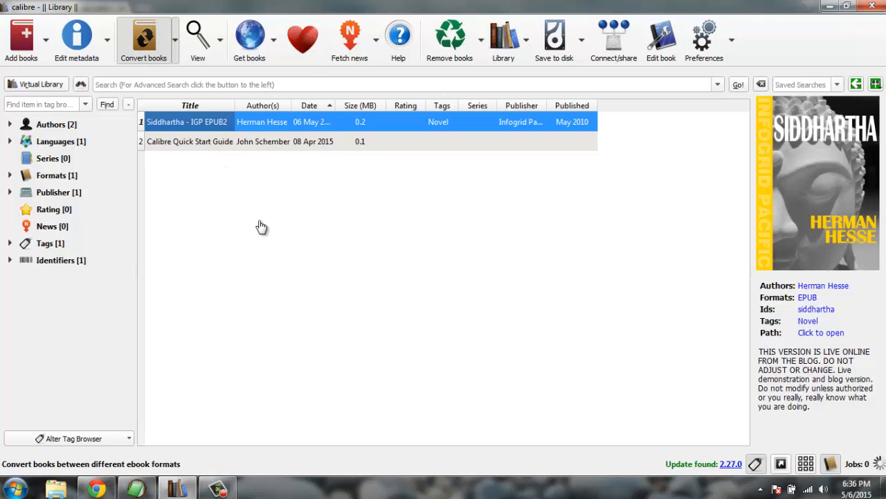
Open the Convert books dialog for Siddhartha, with EPUB as input and output format
click(144, 39)
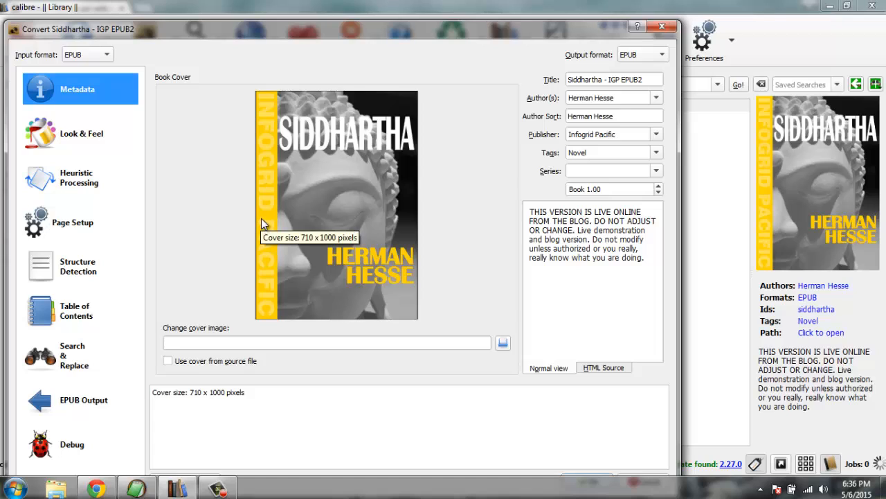
mouse_move(544, 90)
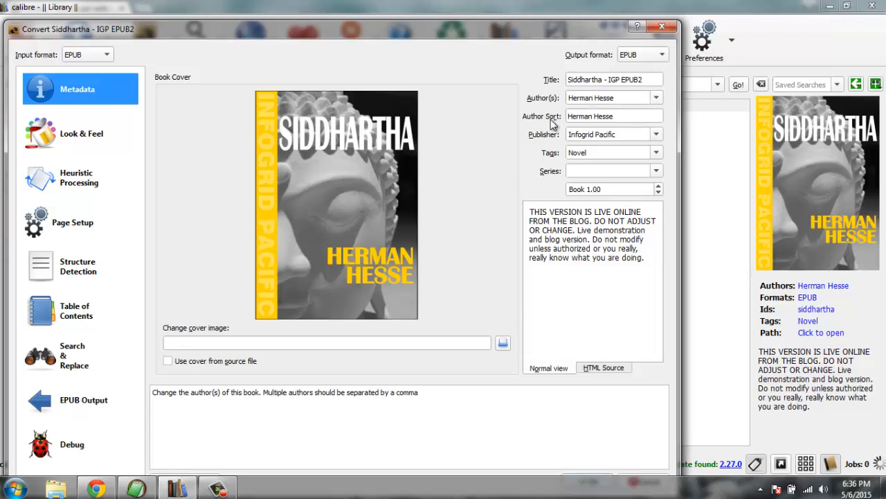
mouse_move(589, 170)
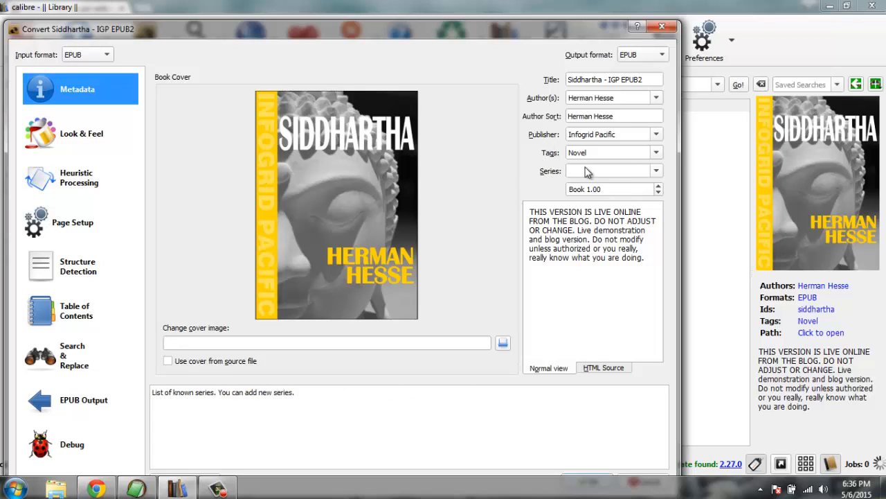
mouse_move(577, 203)
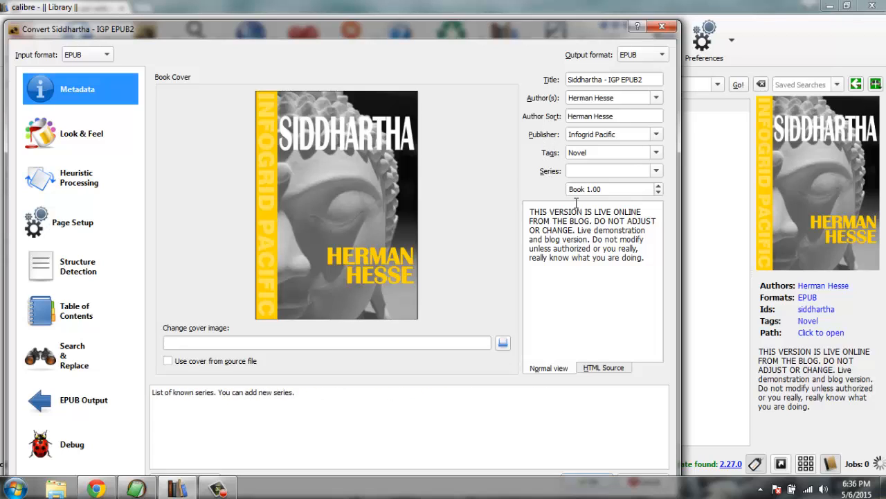
mouse_move(82, 134)
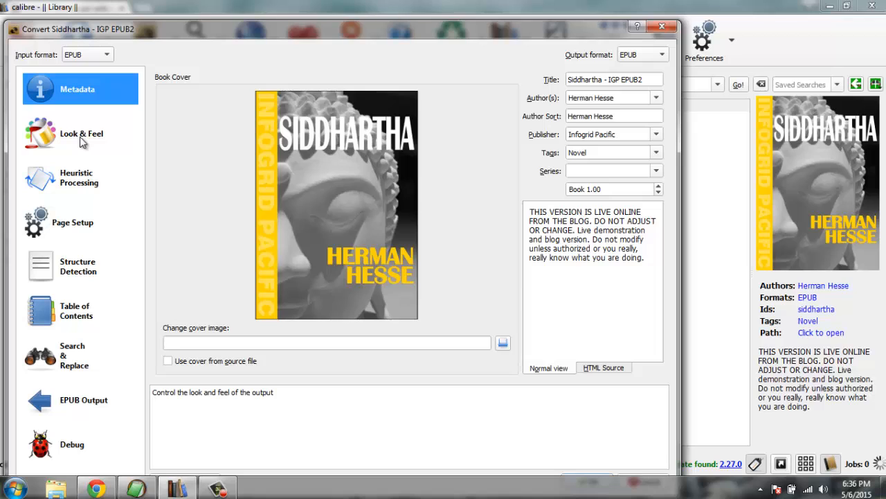
Browse the Look & Feel and Heuristic Processing sections, ending on Page Setup
click(81, 133)
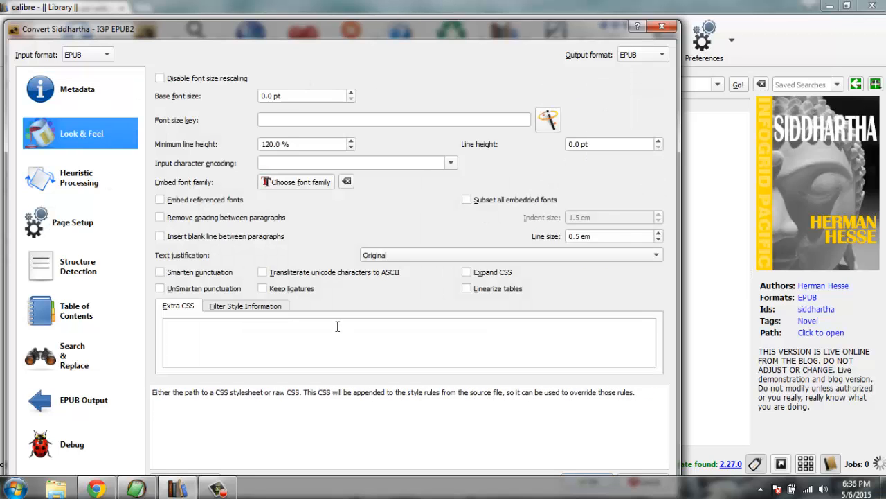
click(78, 178)
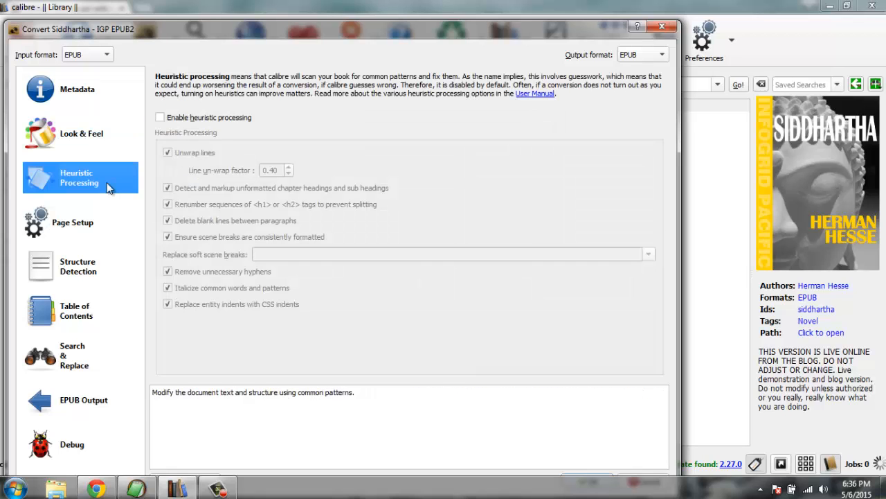
mouse_move(190, 175)
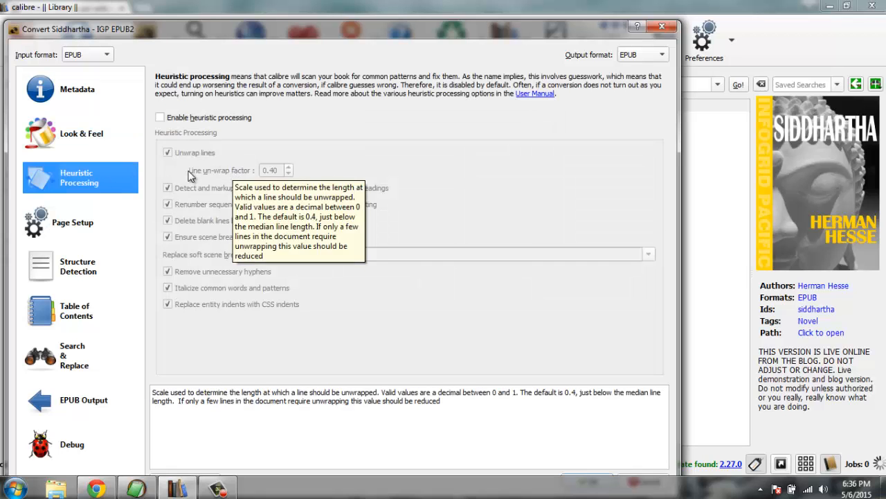
click(72, 222)
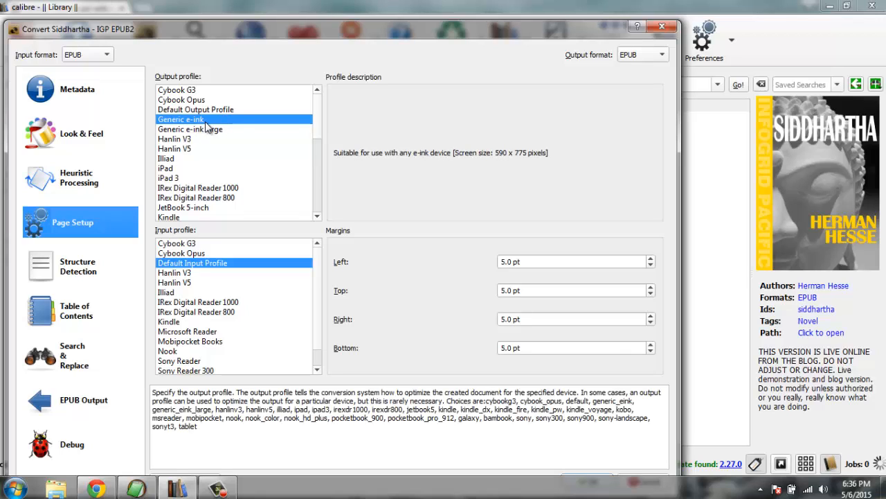
mouse_move(407, 123)
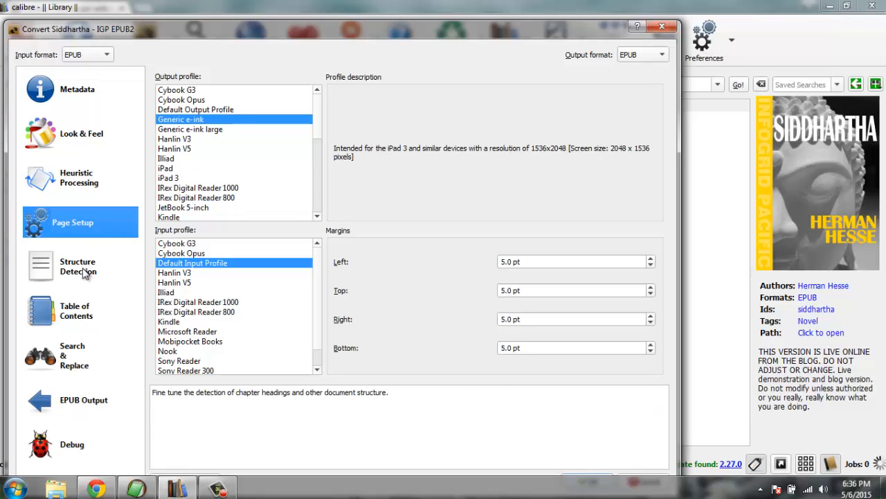
Step through Structure Detection and Table of Contents, ending on Search & Replace
click(77, 266)
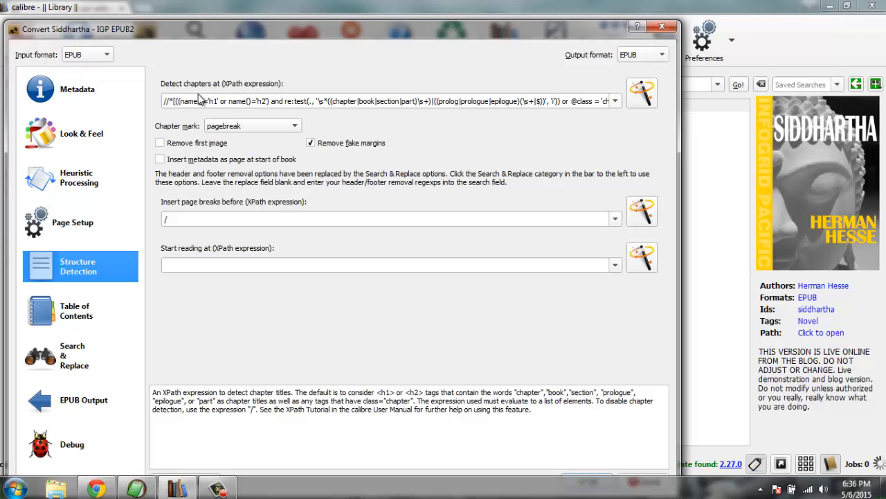
mouse_move(76, 310)
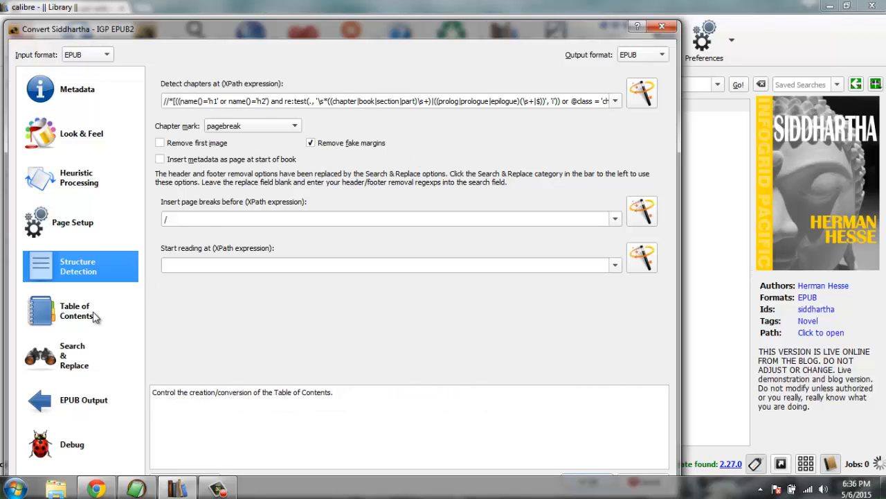
click(75, 310)
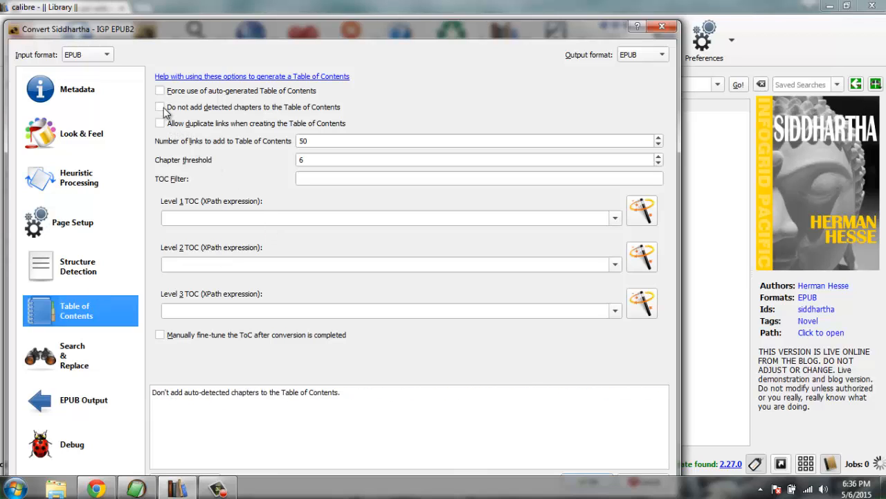
mouse_move(160, 91)
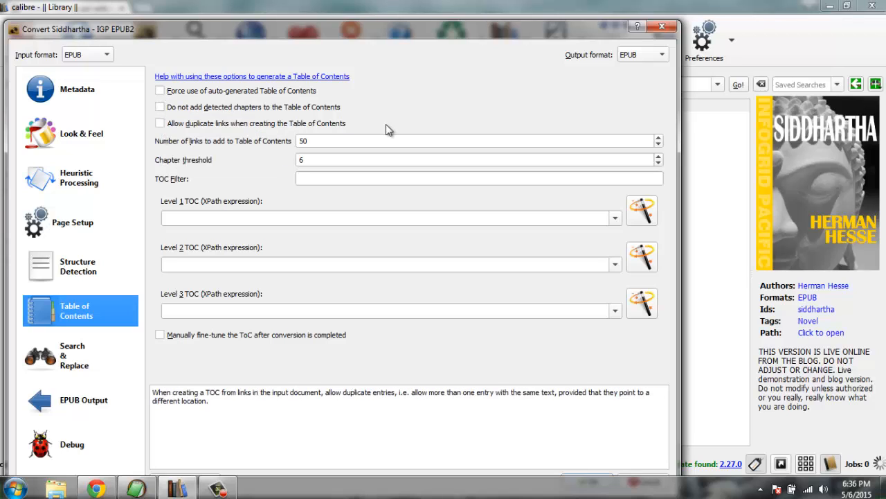
click(74, 355)
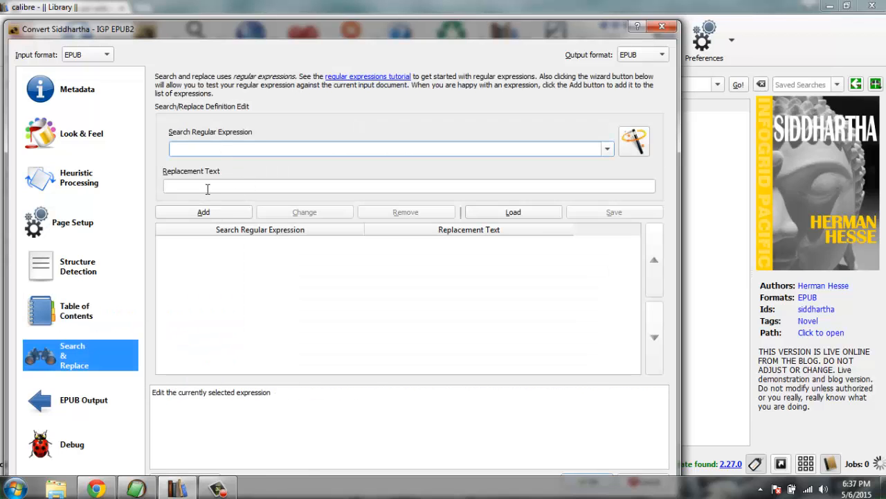
Leave Replacement Text empty and view the EPUB Output options with a 260 KB split size
click(409, 185)
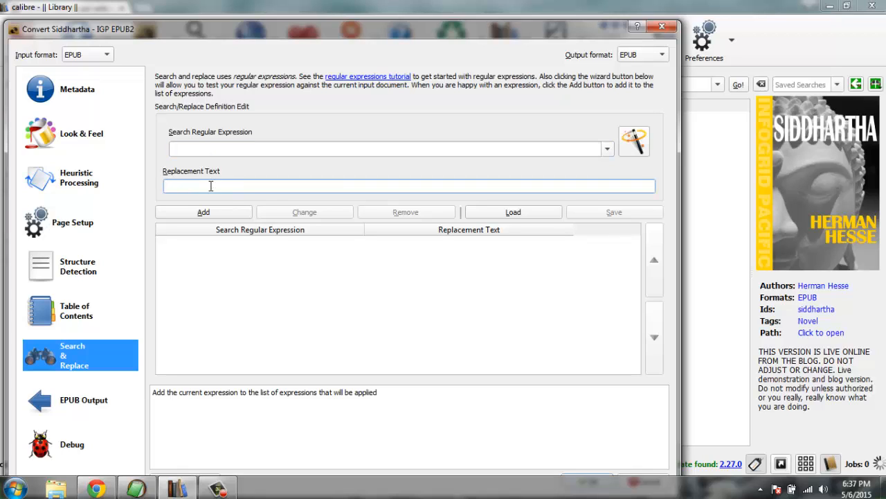
mouse_move(217, 287)
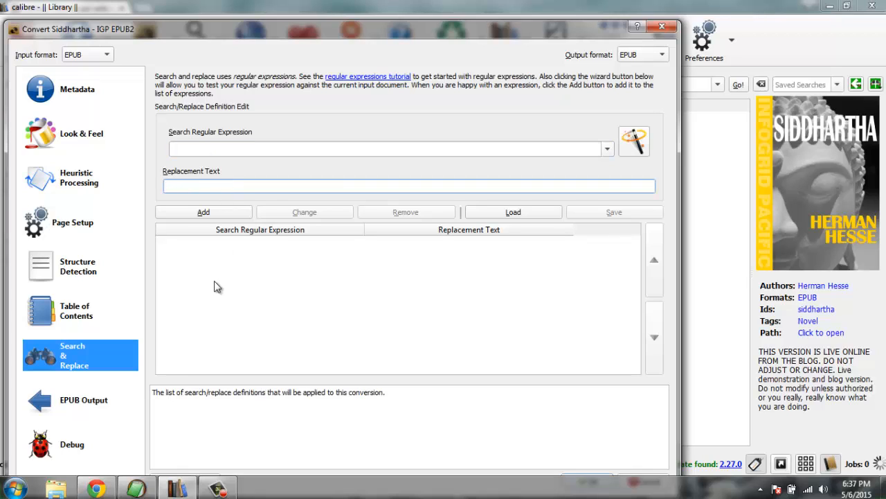
mouse_move(203, 306)
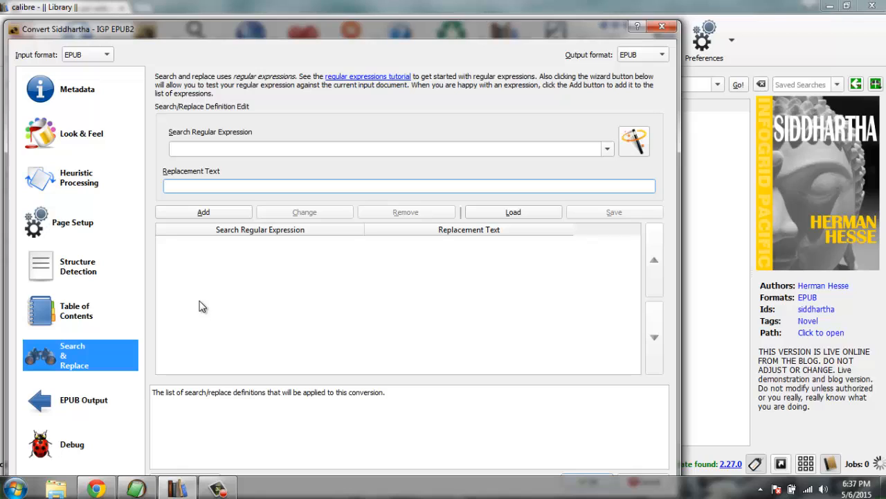
mouse_move(208, 301)
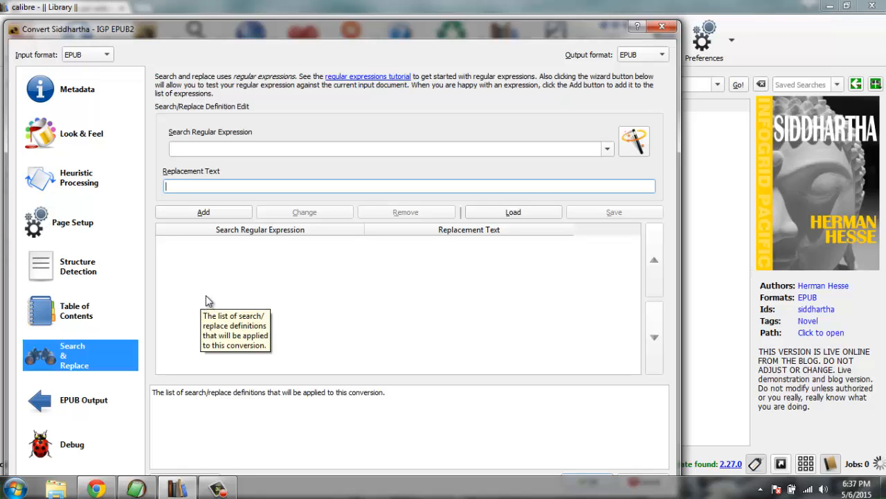
mouse_move(86, 398)
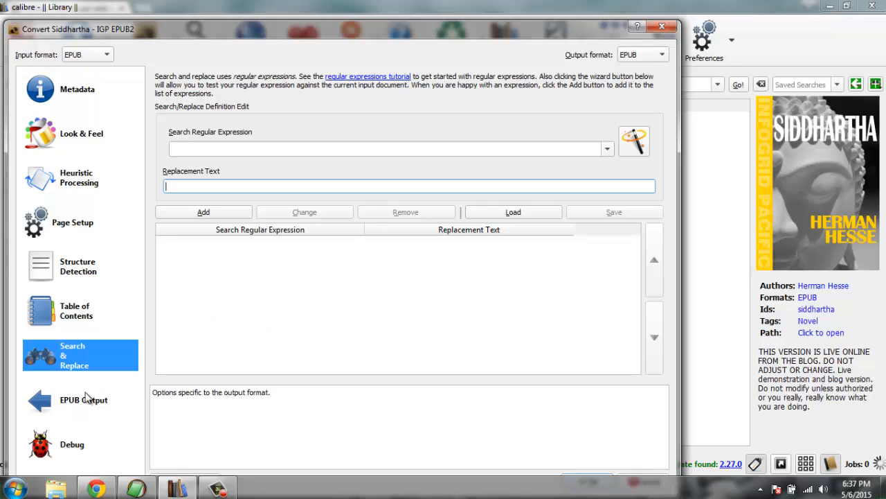
click(83, 399)
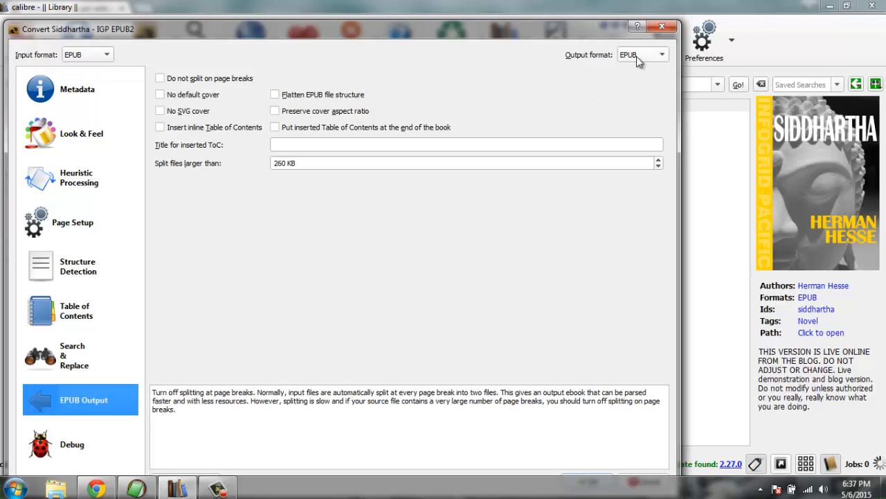
Set the output format to MOBI after briefly trying AZW3, then view the Debug section
click(661, 55)
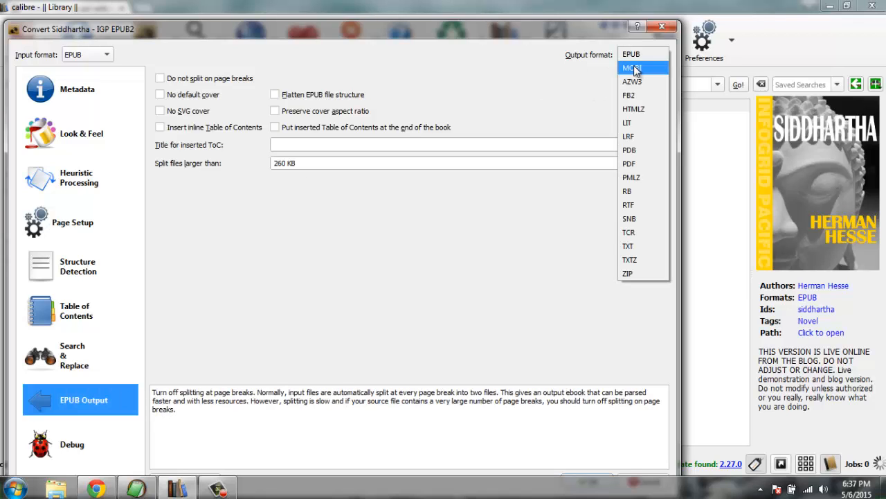
click(632, 67)
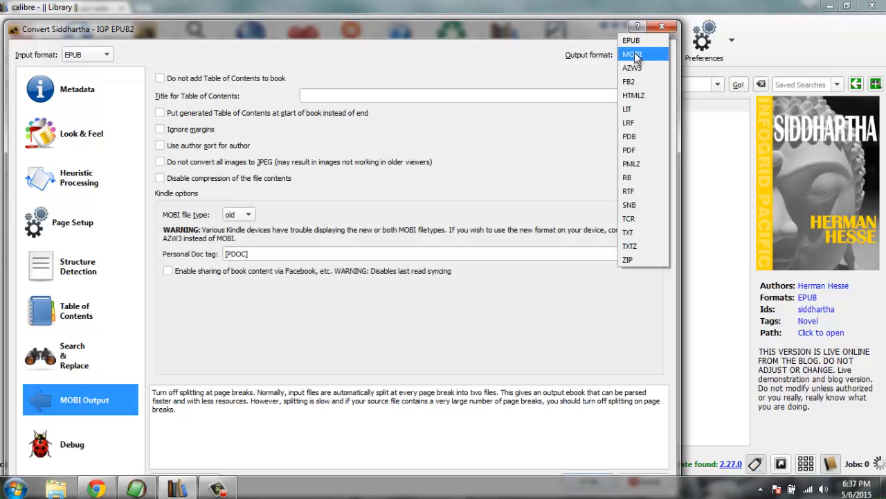
mouse_move(648, 68)
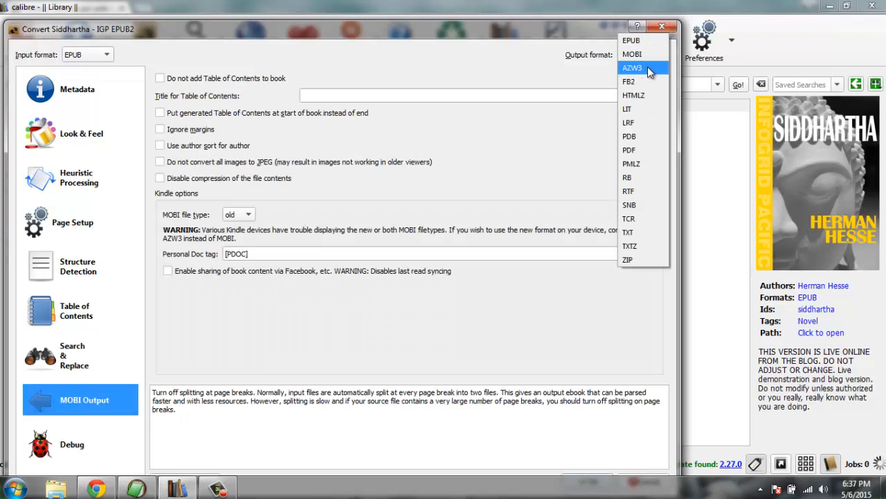
click(631, 67)
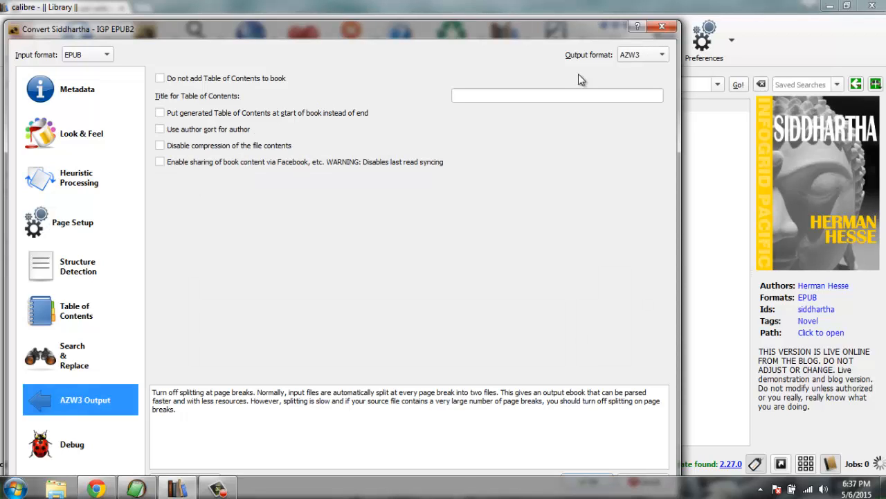
click(640, 55)
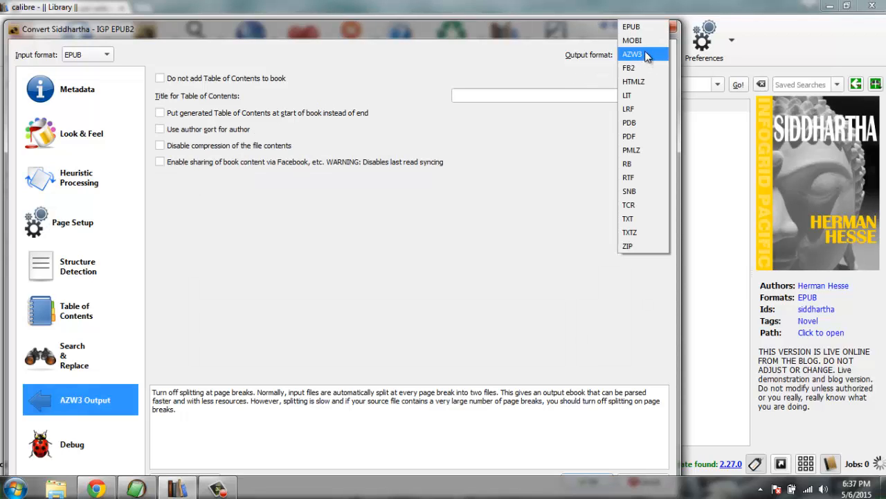
click(631, 41)
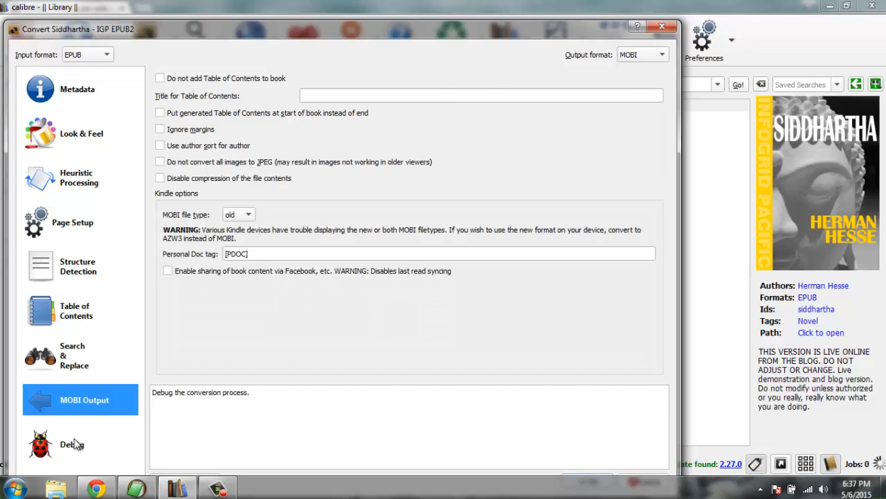
click(72, 444)
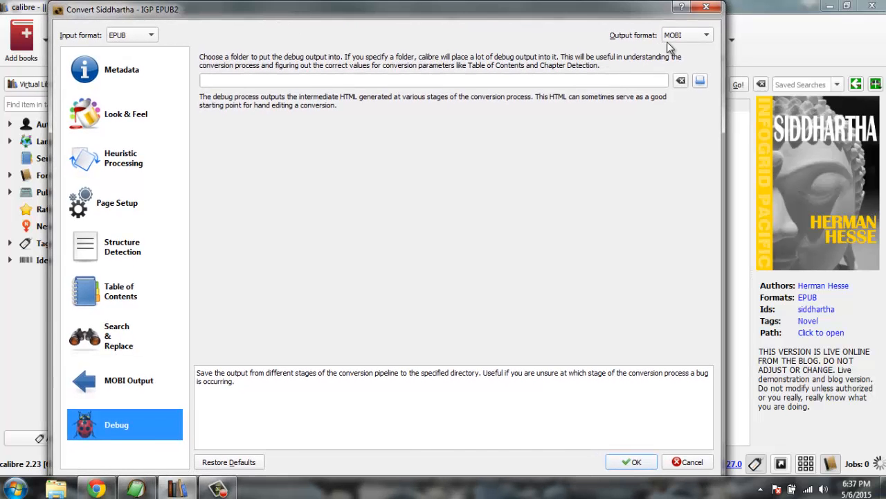
mouse_move(607, 431)
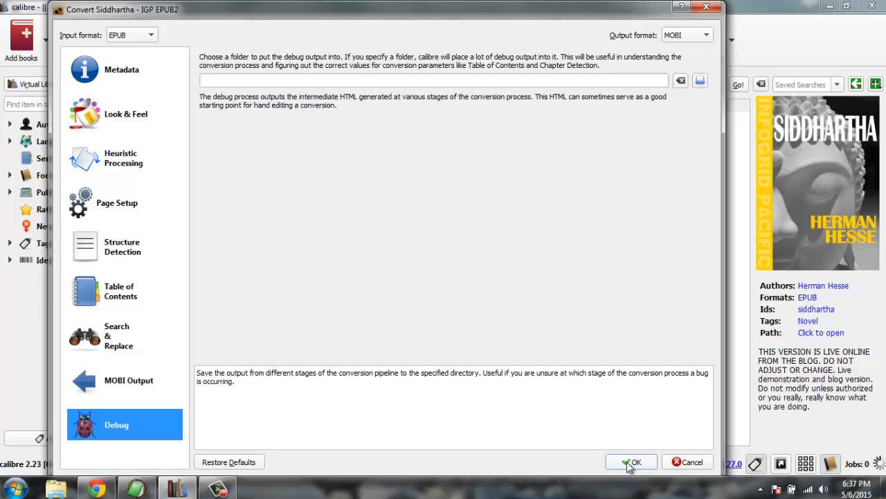
mouse_move(615, 492)
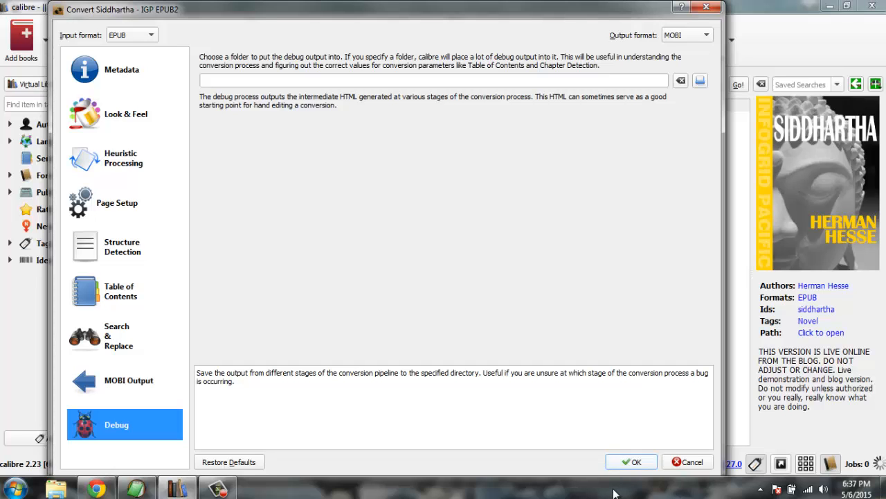
Confirm the MOBI conversion settings with OK to start the conversion job
click(630, 462)
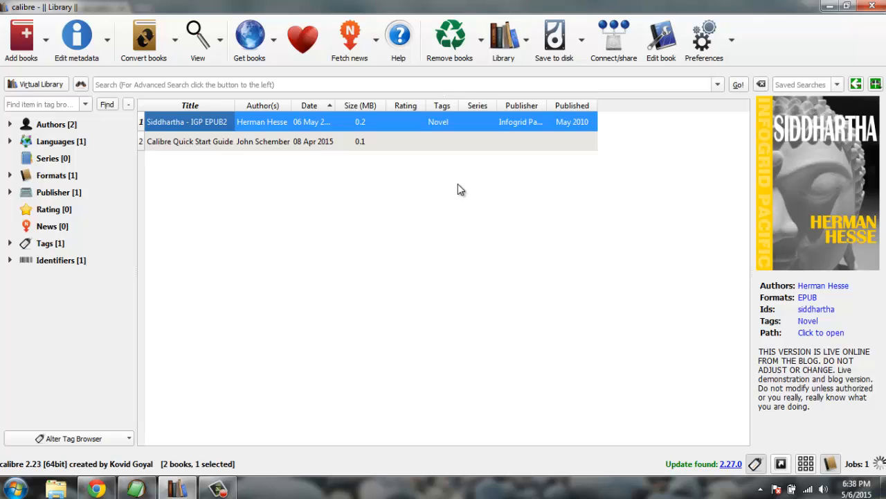
mouse_move(858, 306)
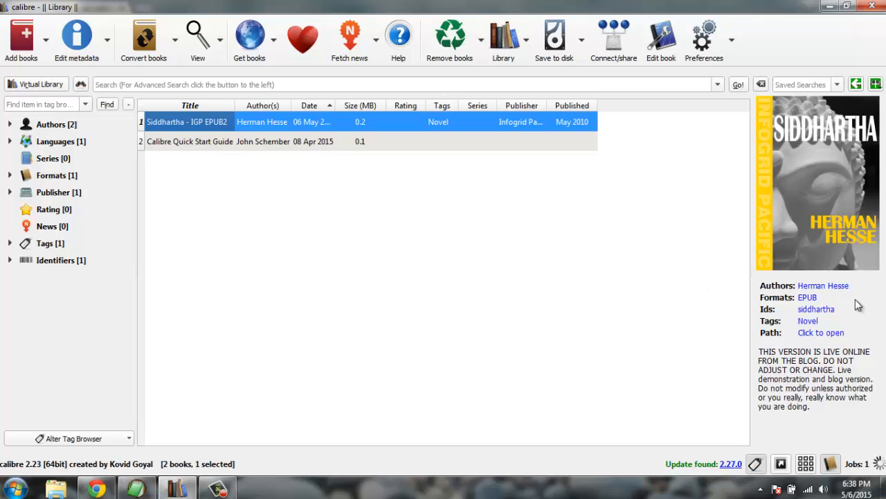
mouse_move(862, 306)
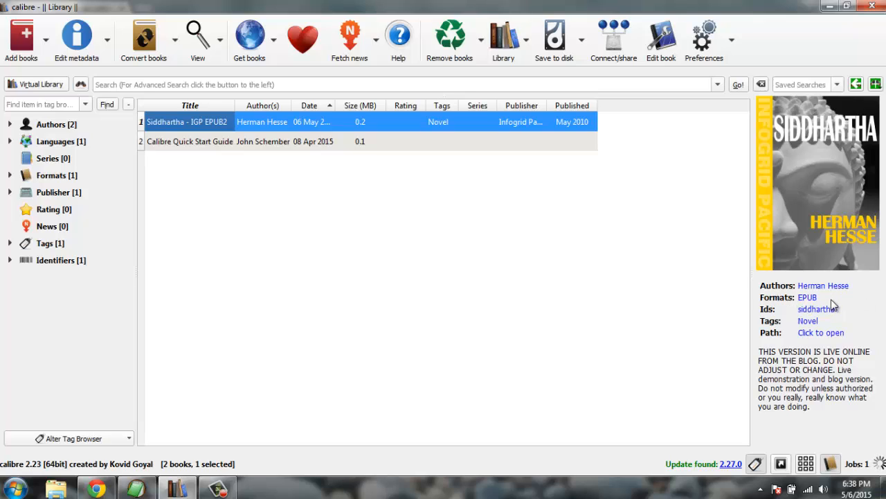
mouse_move(678, 294)
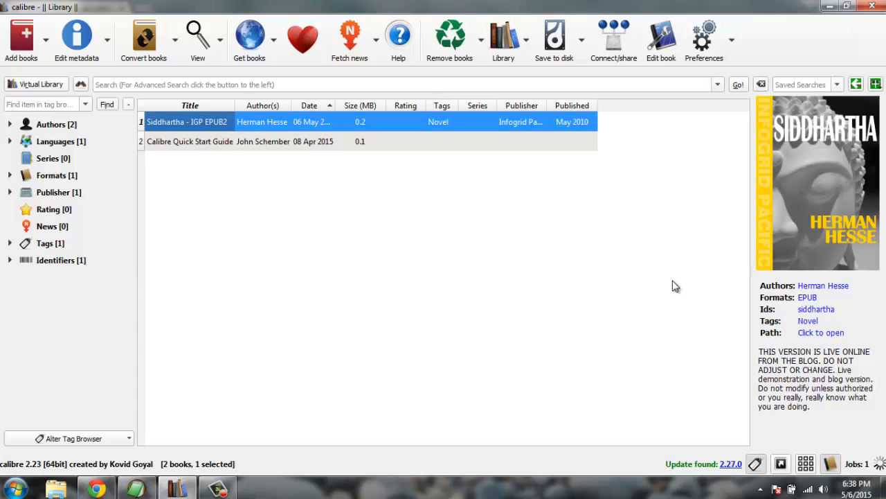
mouse_move(673, 281)
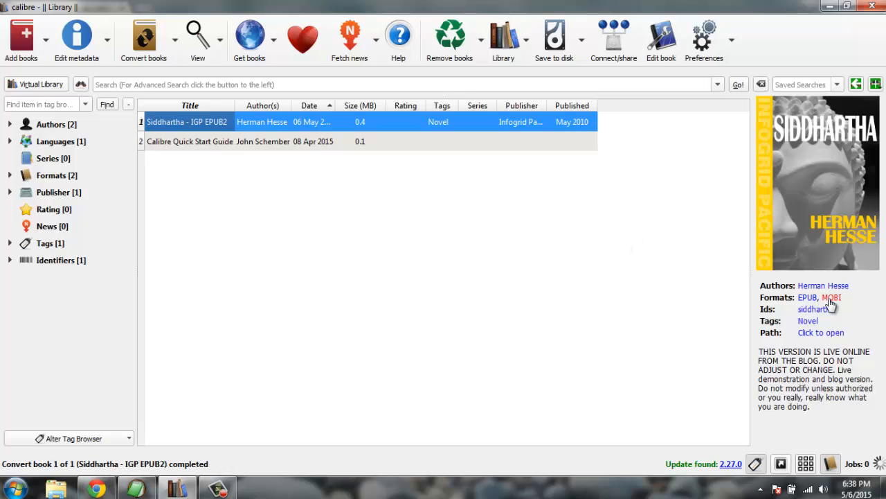
mouse_move(767, 297)
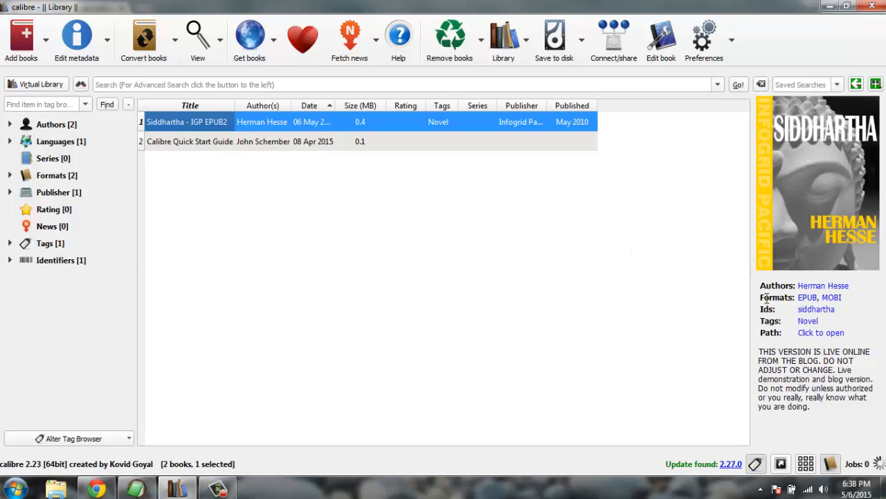
mouse_move(833, 297)
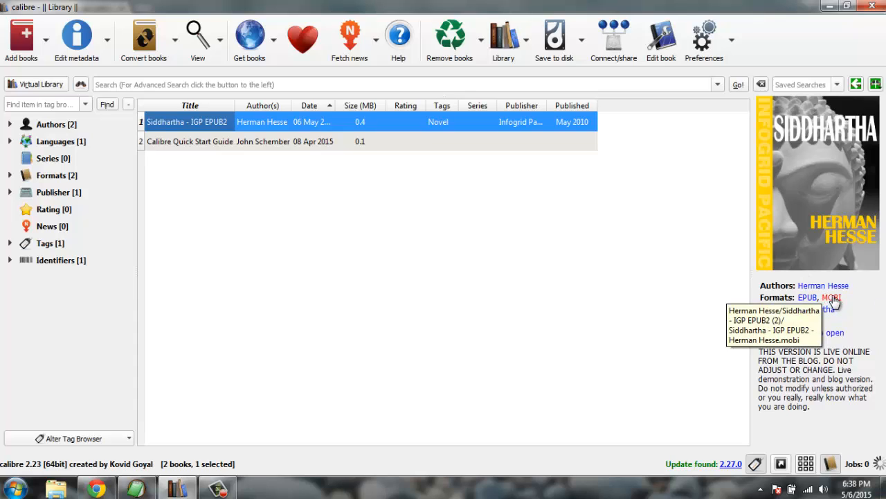
mouse_move(636, 348)
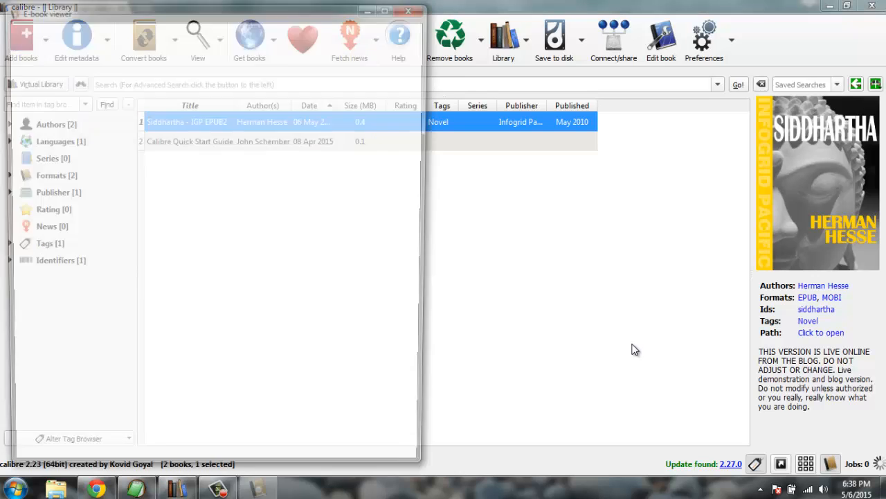
Open Siddhartha's MOBI in the E-book viewer, skim into the novel's text, then close it
double_click(187, 122)
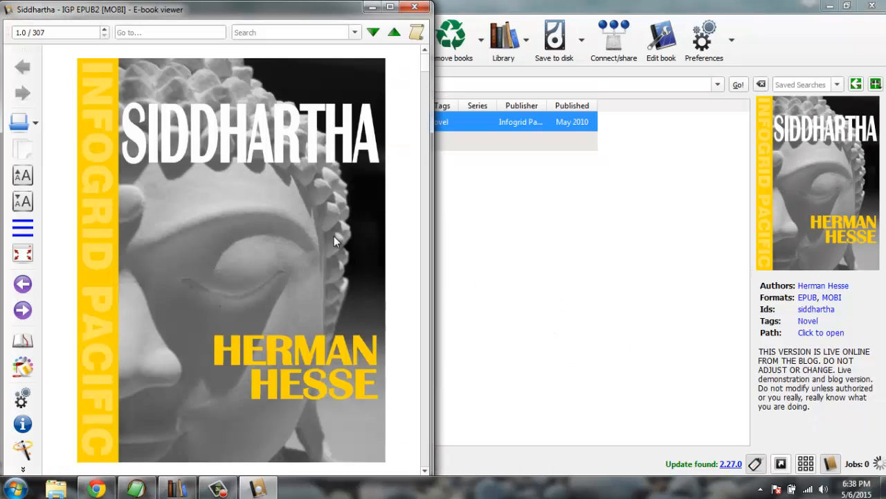
mouse_move(410, 154)
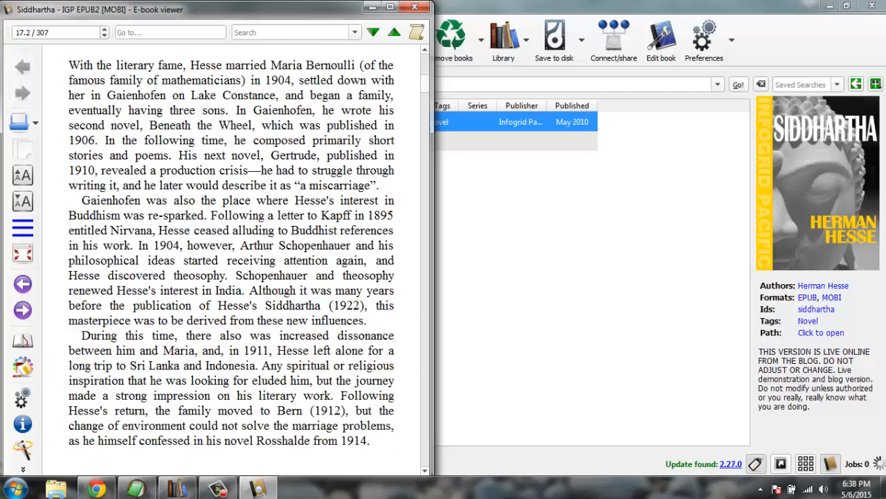
scroll(down, 3)
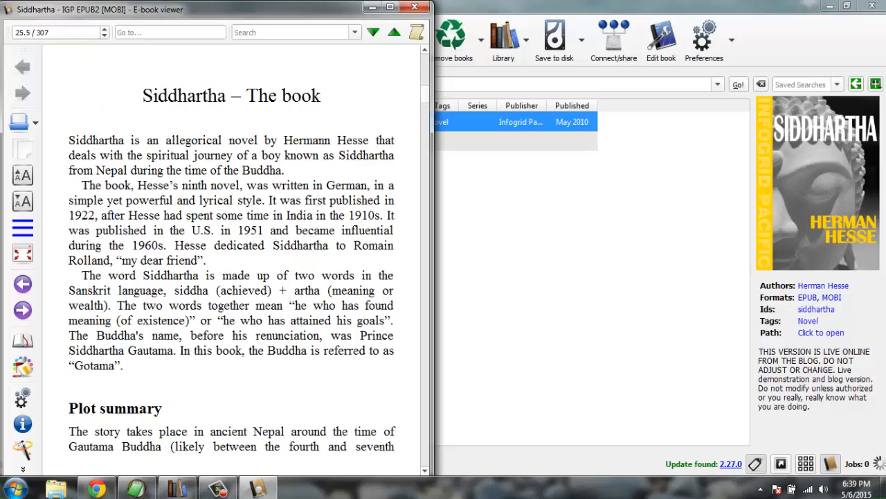
scroll(down, 3)
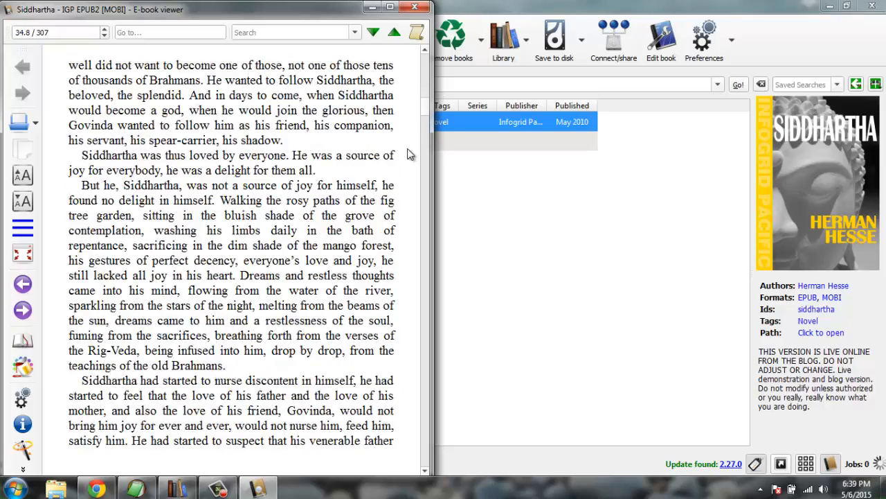
click(394, 32)
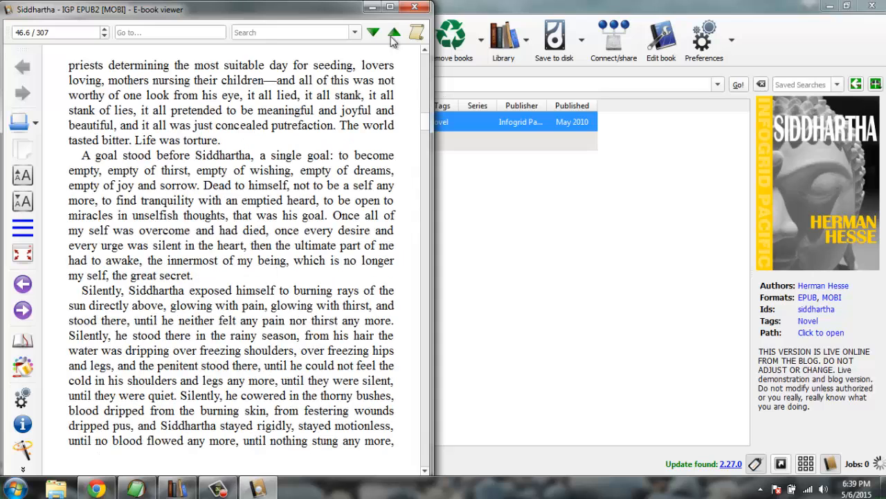
click(415, 7)
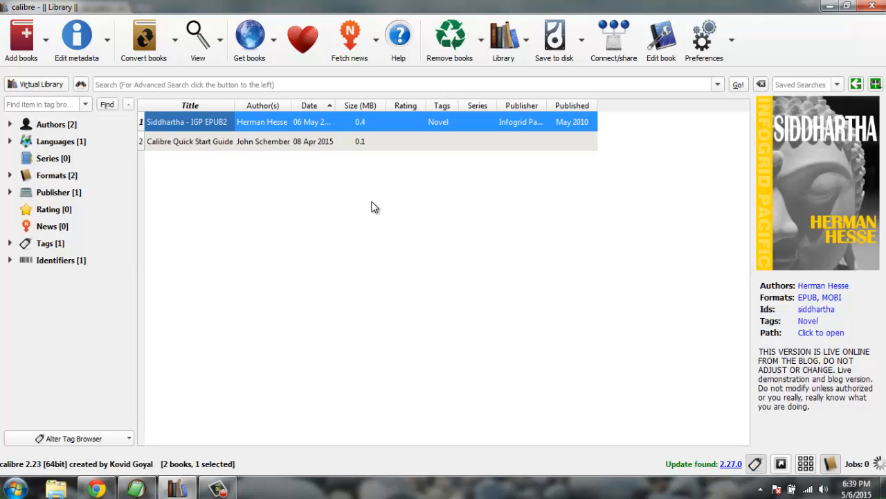
mouse_move(383, 205)
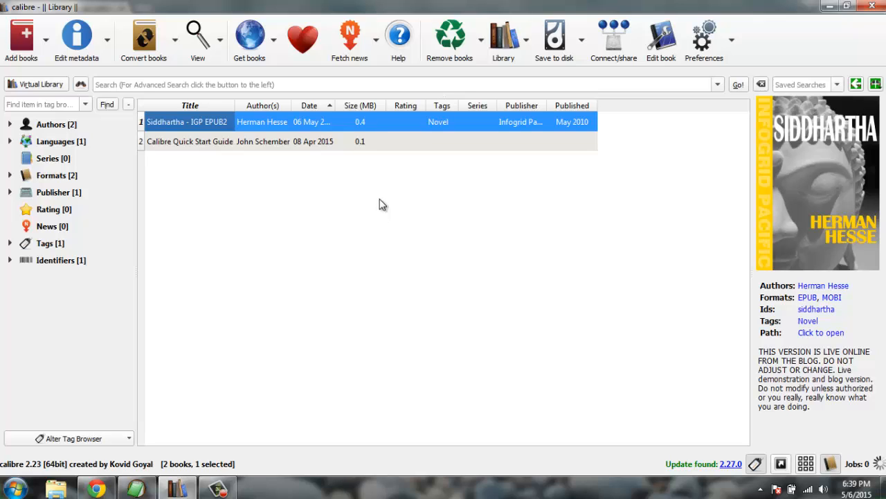
Launch Word 2013, type 'Title' over pasted 'Contentn' lines, and style Title as Heading 2
click(13, 489)
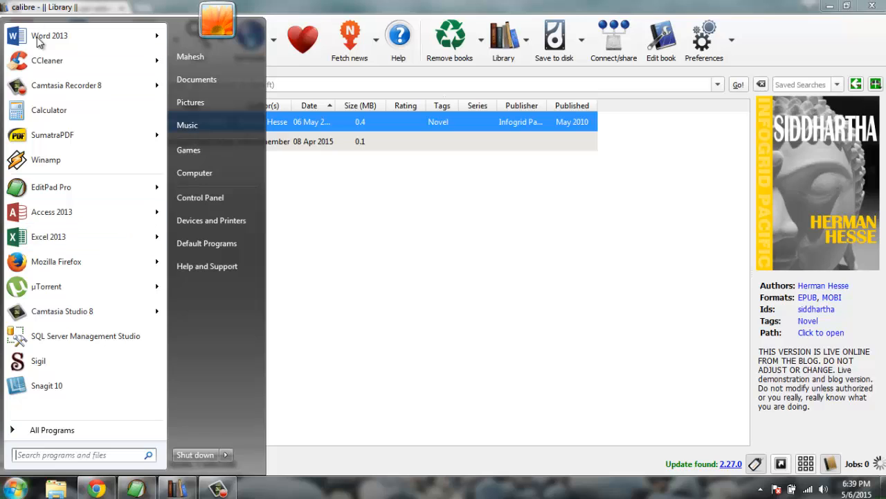
click(49, 35)
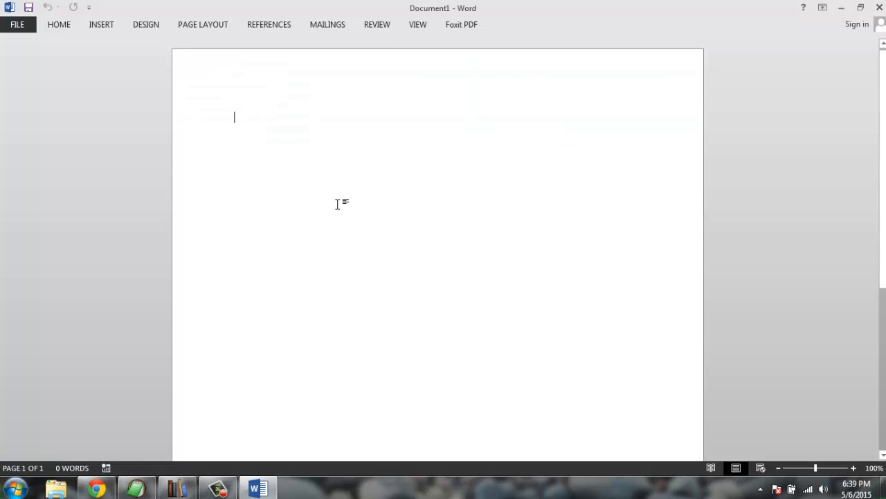
text(Title)
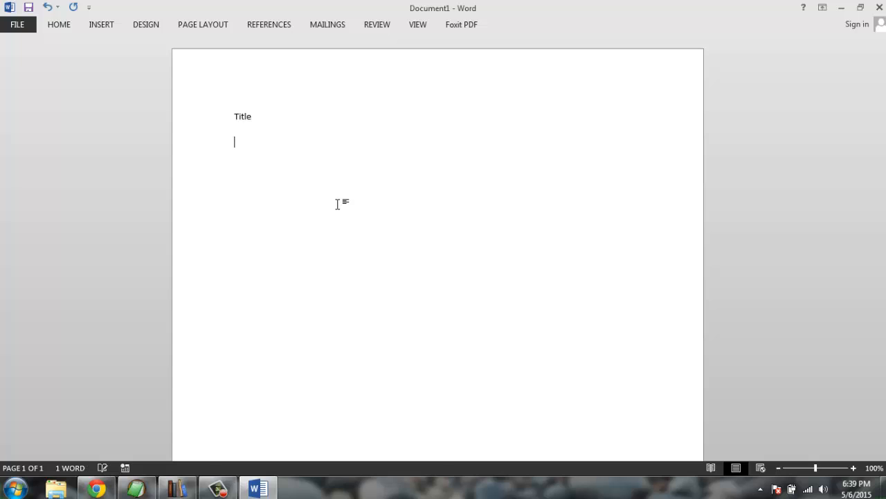
text(Contentn)
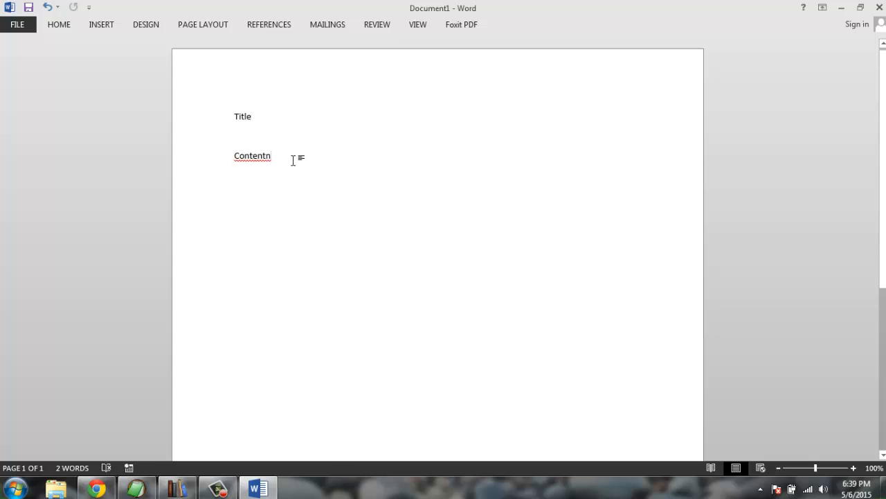
key(ctrl+v)
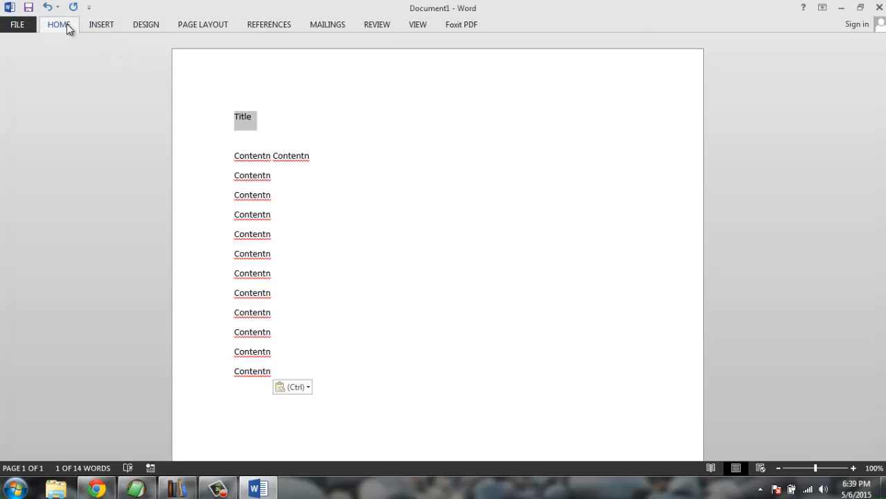
click(58, 24)
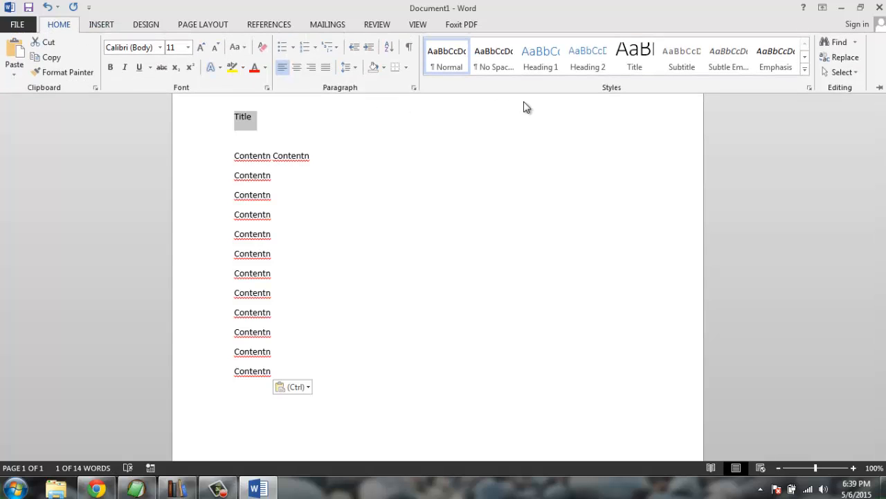
mouse_move(587, 74)
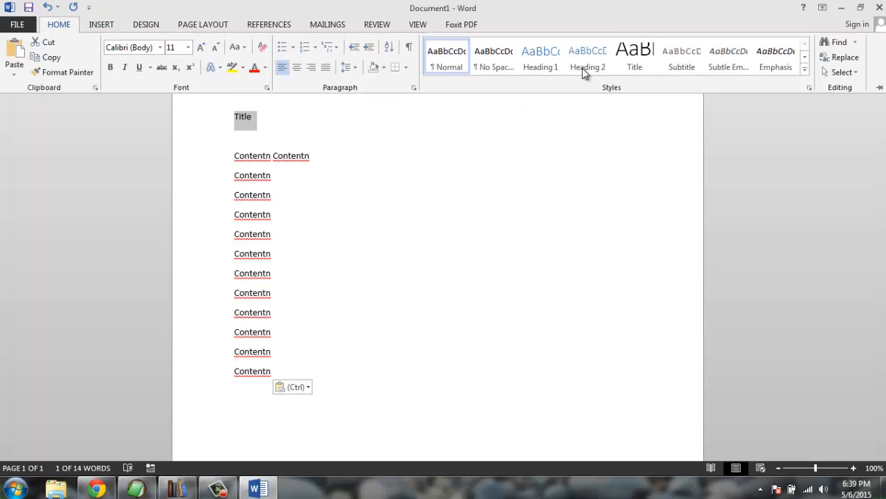
click(59, 24)
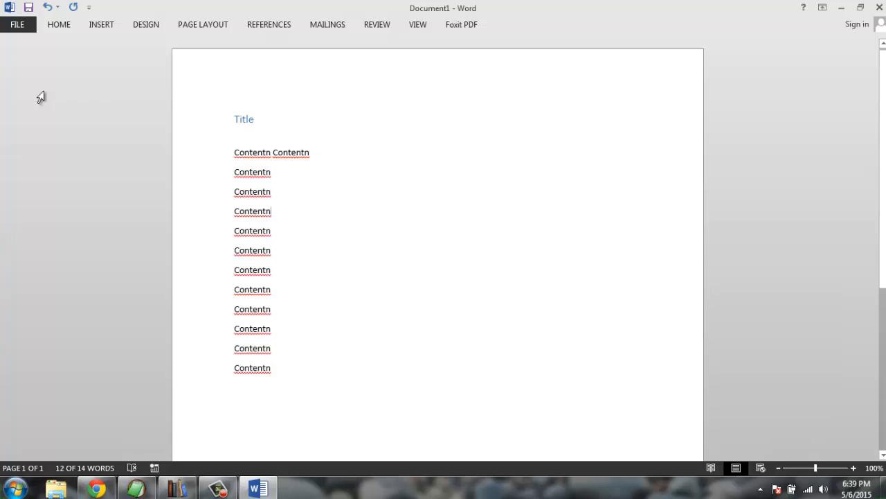
Save the document to the Desktop as 'Title' in Web Page, Filtered format, accepting the warning
click(17, 25)
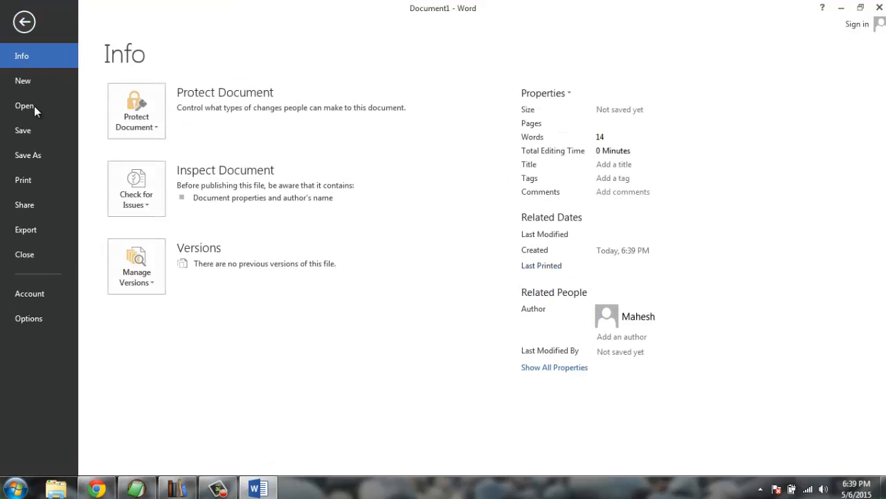
click(28, 154)
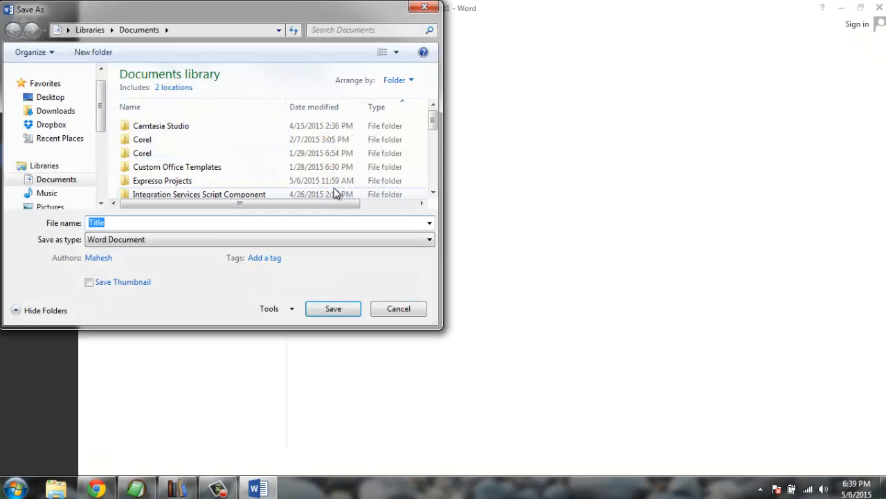
click(428, 239)
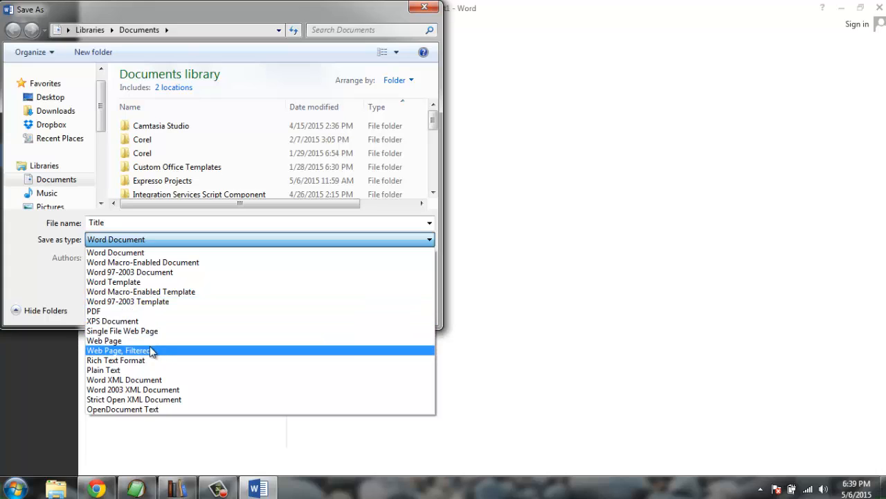
click(117, 349)
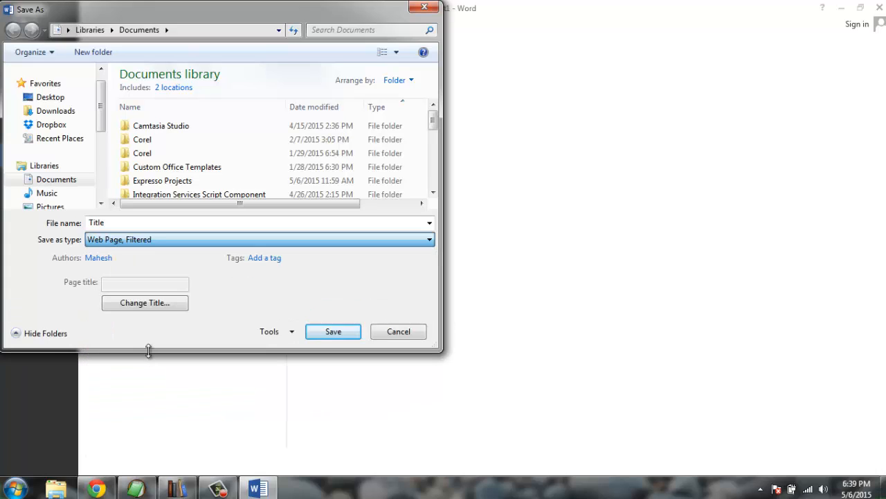
click(50, 97)
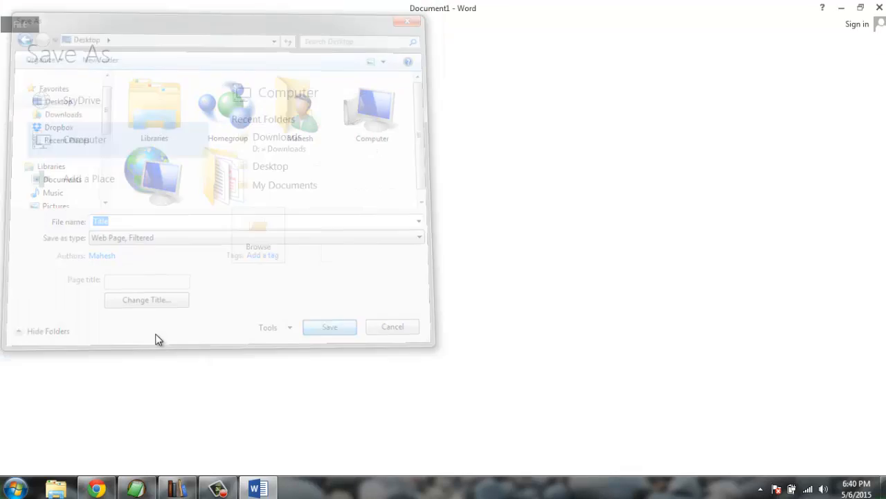
click(330, 327)
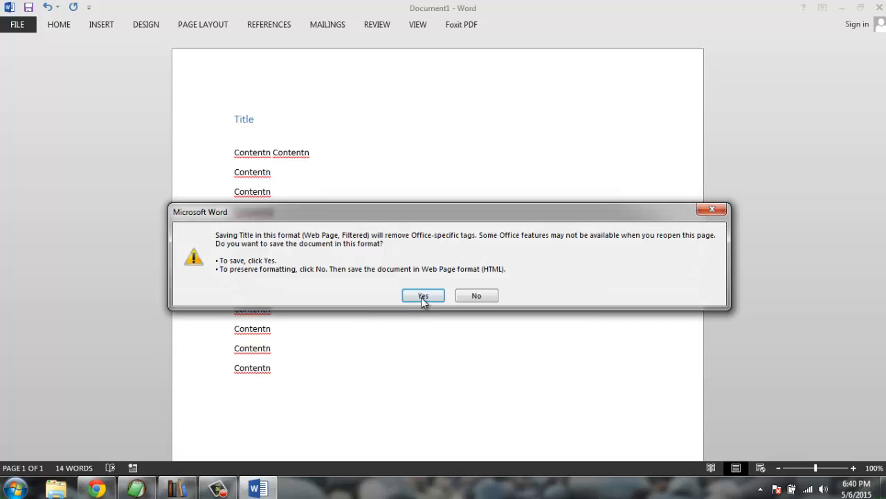
click(423, 295)
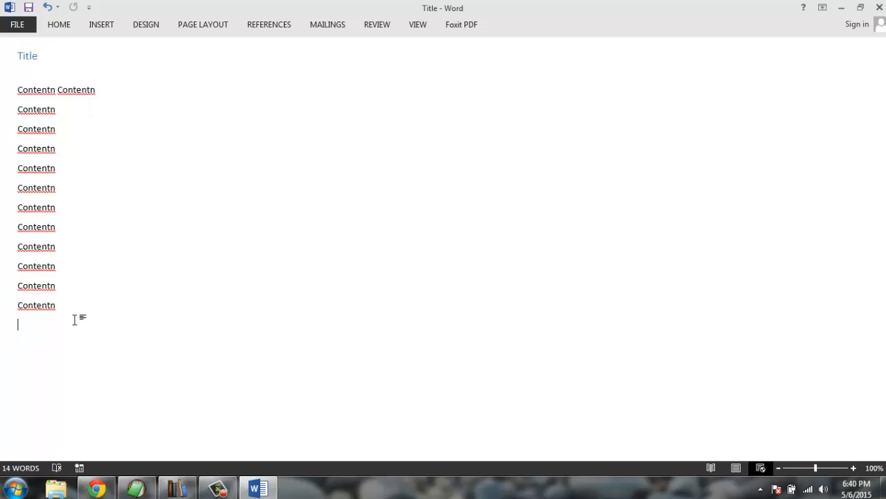
View Title.htm in Chrome with its heading and Contentn lines, then return to Word
click(96, 486)
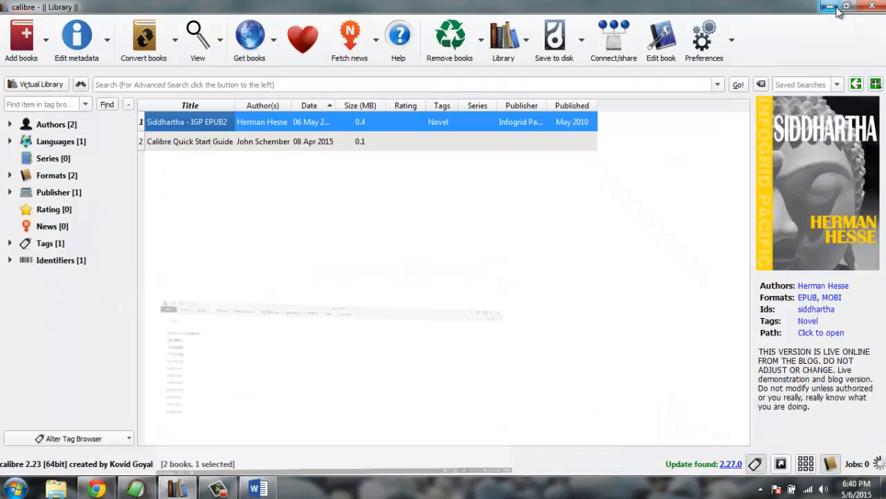
click(828, 6)
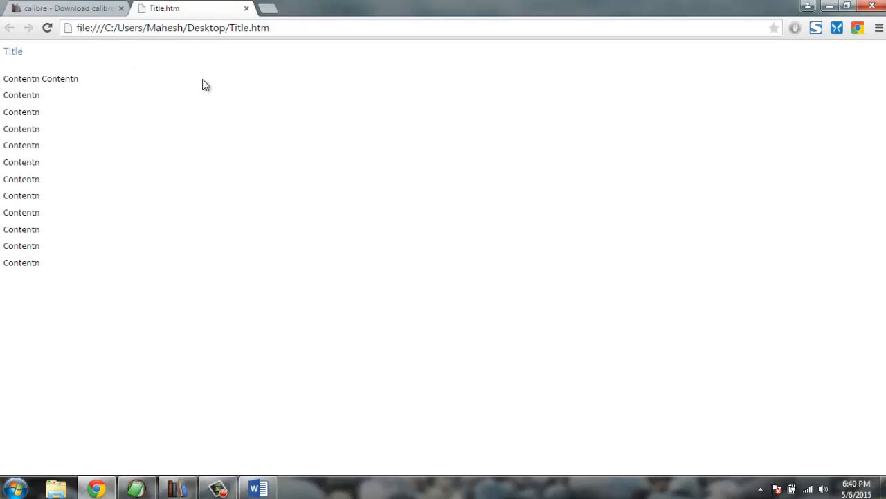
mouse_move(42, 55)
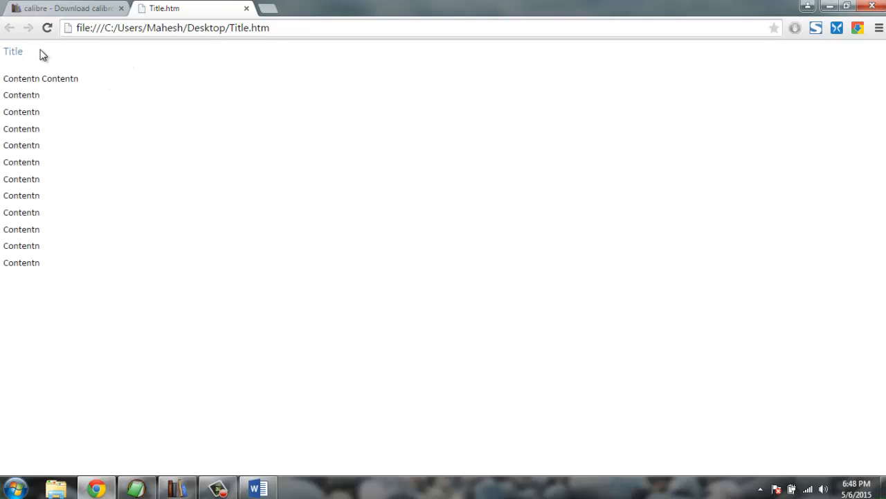
mouse_move(8, 62)
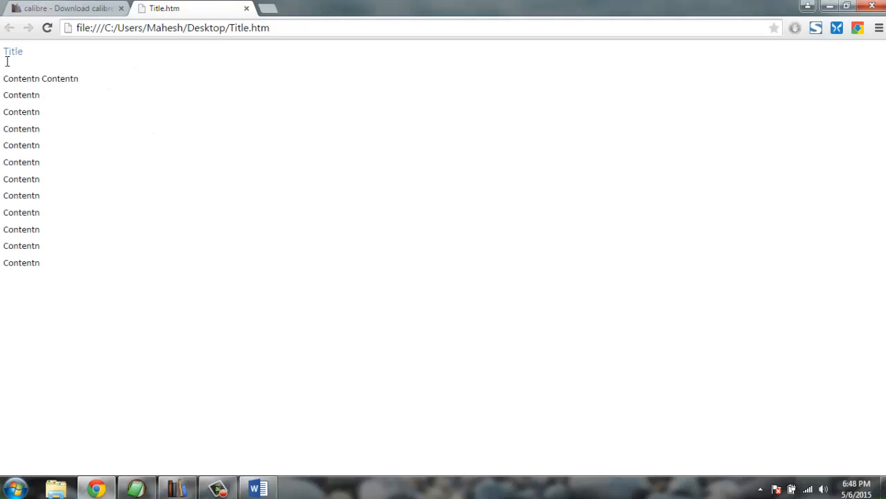
double_click(13, 52)
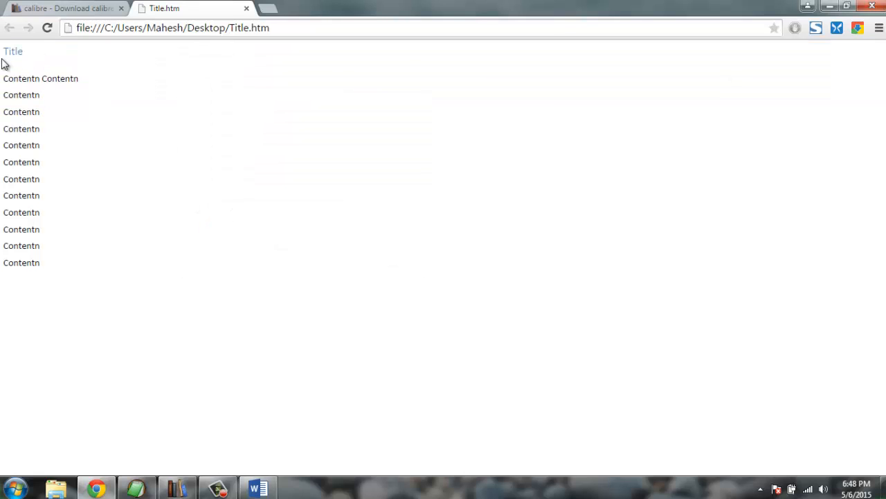
mouse_move(54, 259)
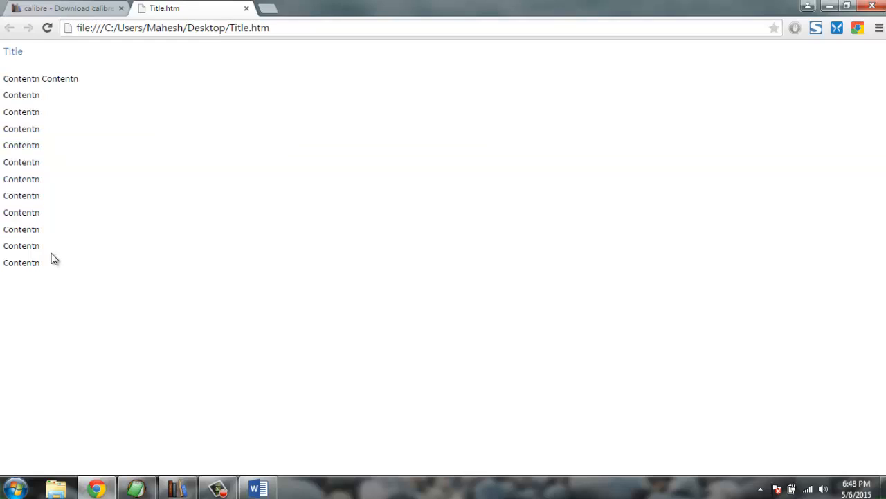
right_click(288, 199)
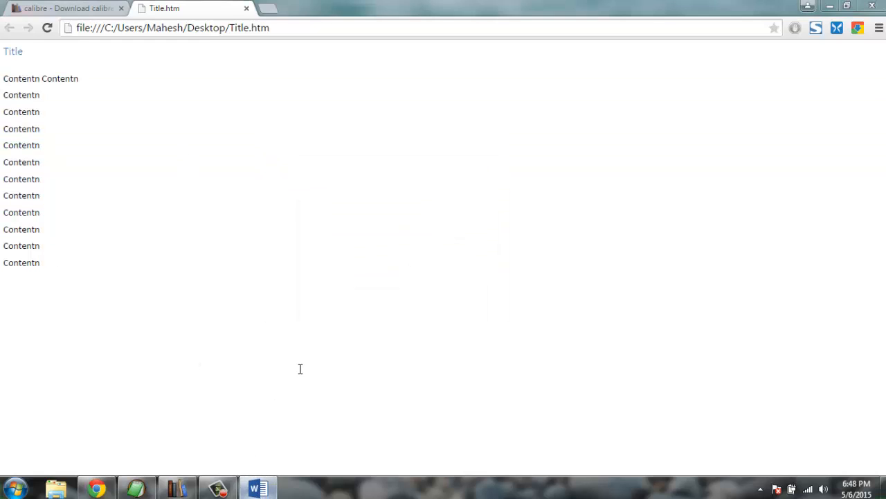
click(257, 488)
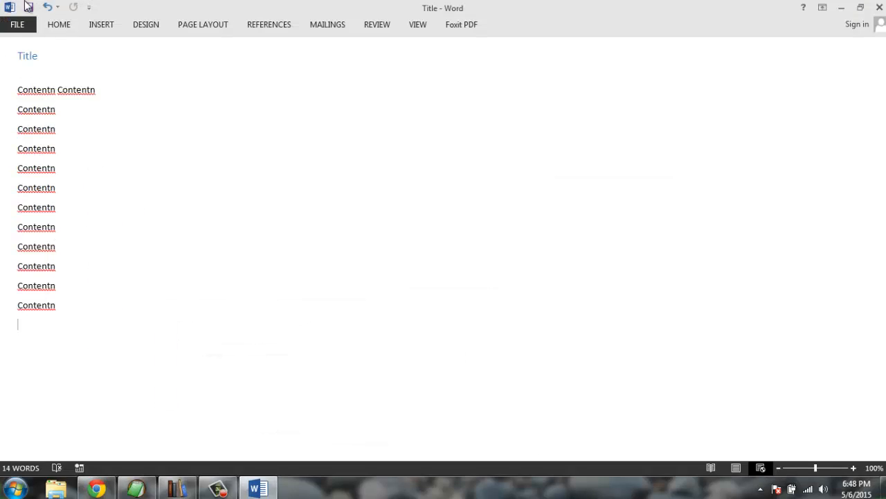
Close the leftover Siddhartha Convert dialog and add Title from the Desktop to the library
click(17, 25)
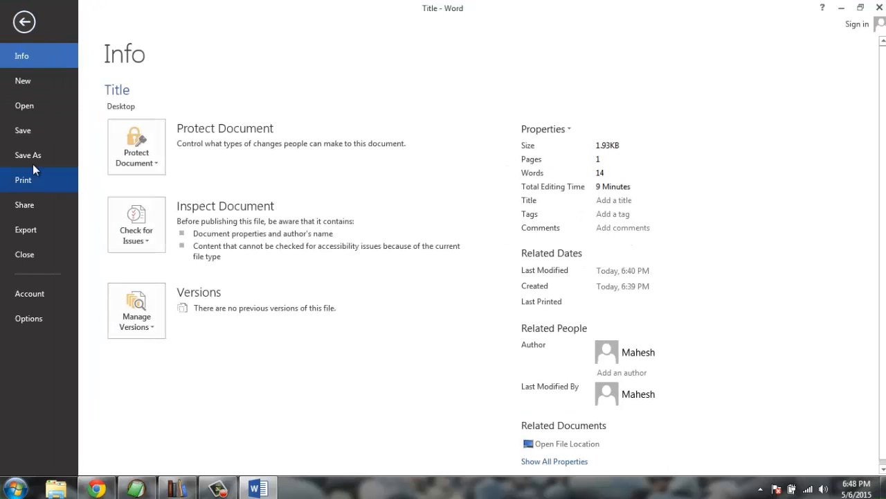
click(28, 154)
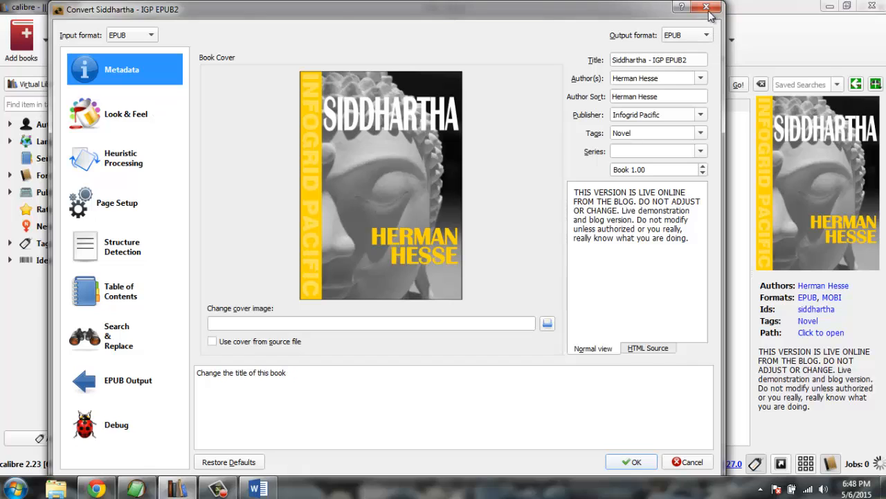
click(706, 8)
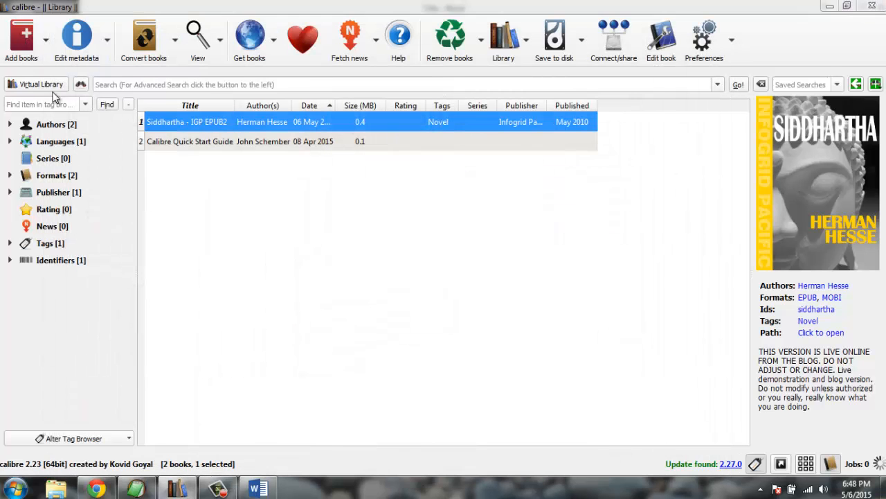
click(21, 38)
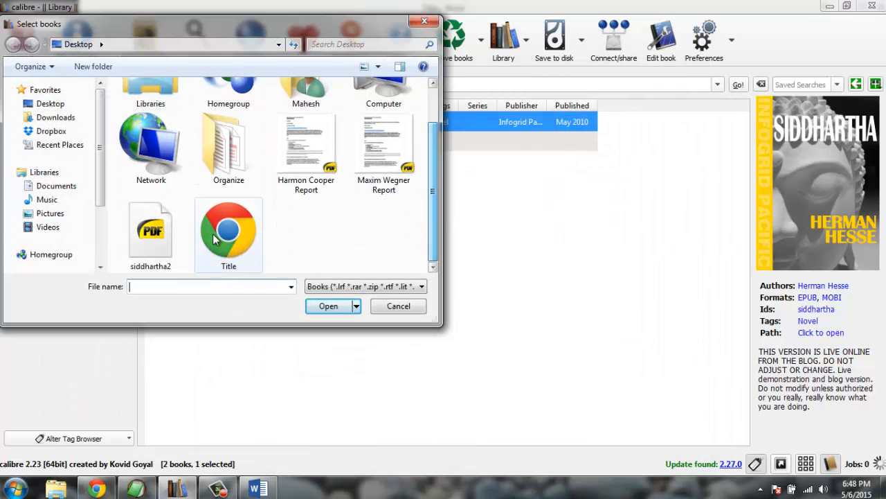
click(329, 305)
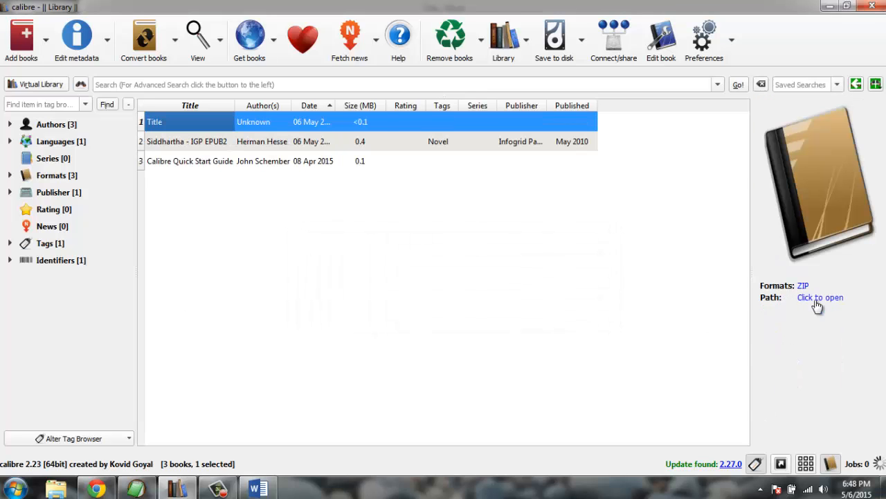
click(820, 297)
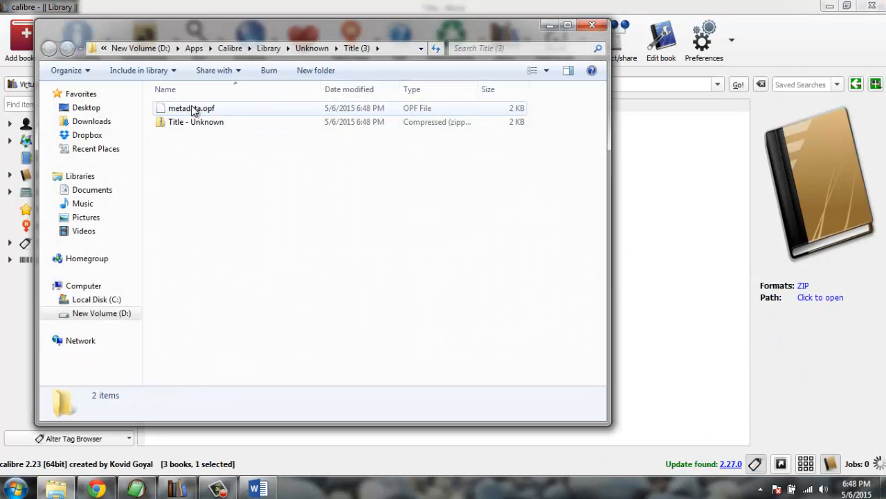
mouse_move(208, 117)
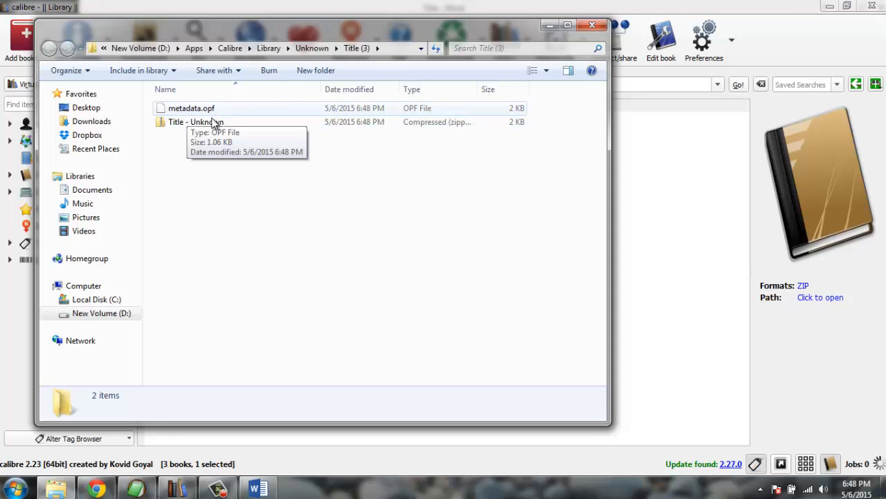
click(198, 123)
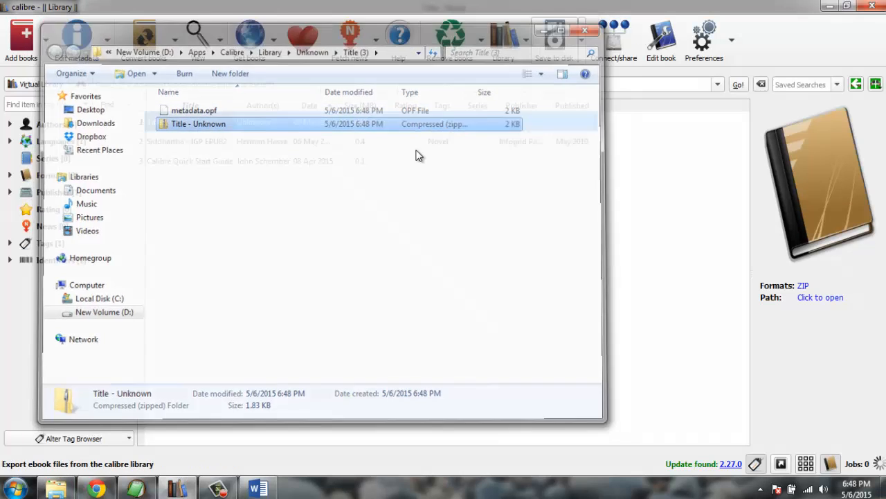
double_click(198, 124)
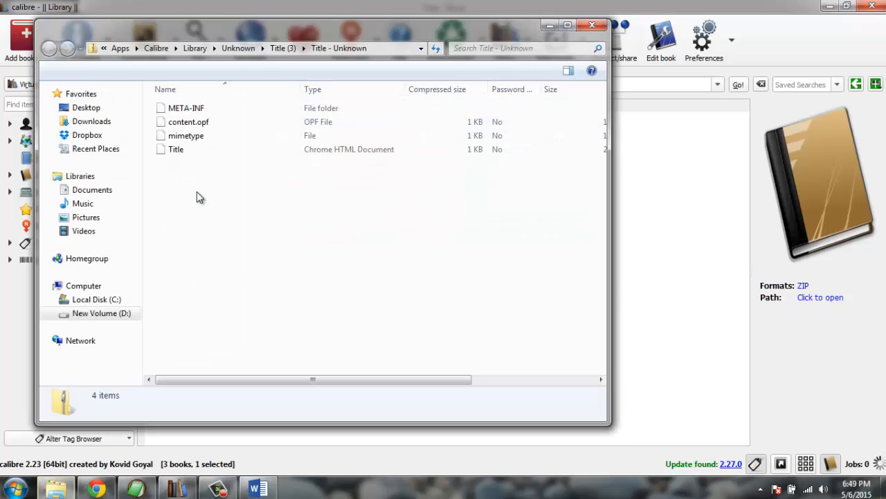
mouse_move(592, 25)
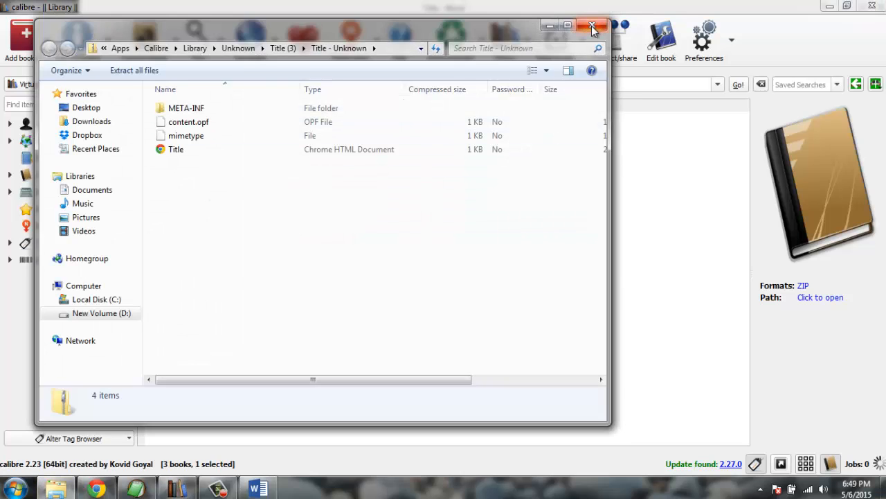
click(592, 25)
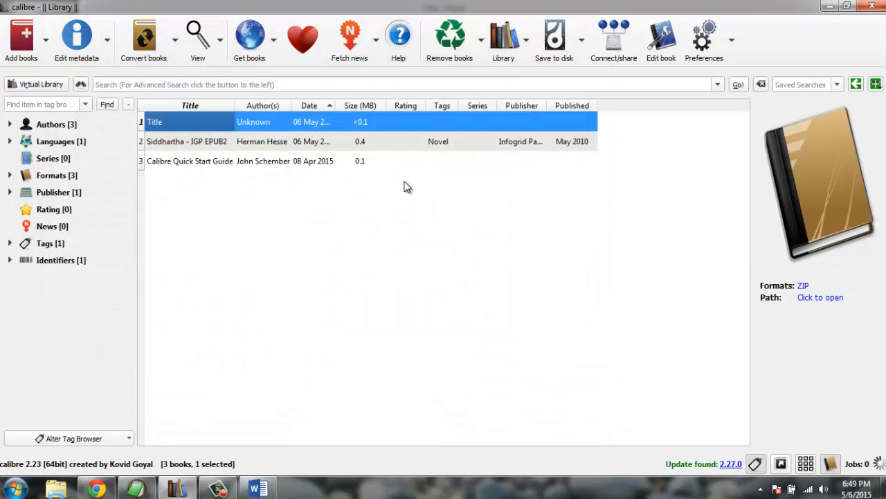
Select the Title book and open its conversion settings with MOBI as output format
click(365, 196)
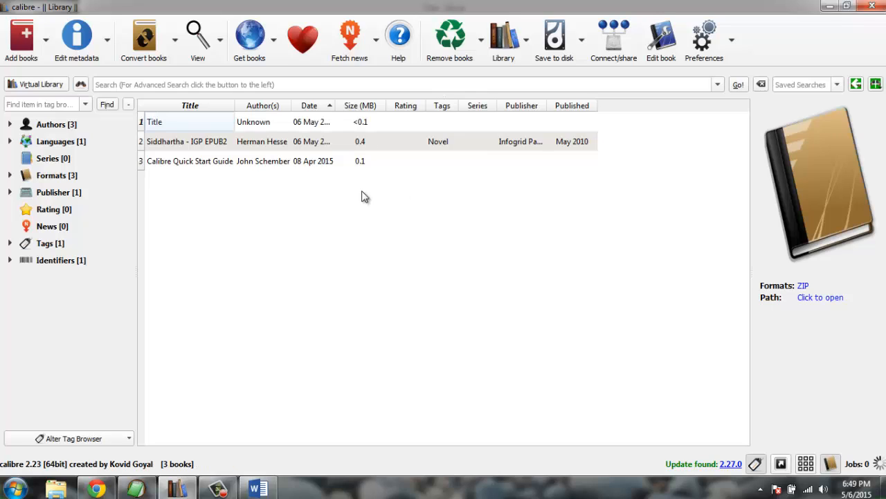
click(189, 122)
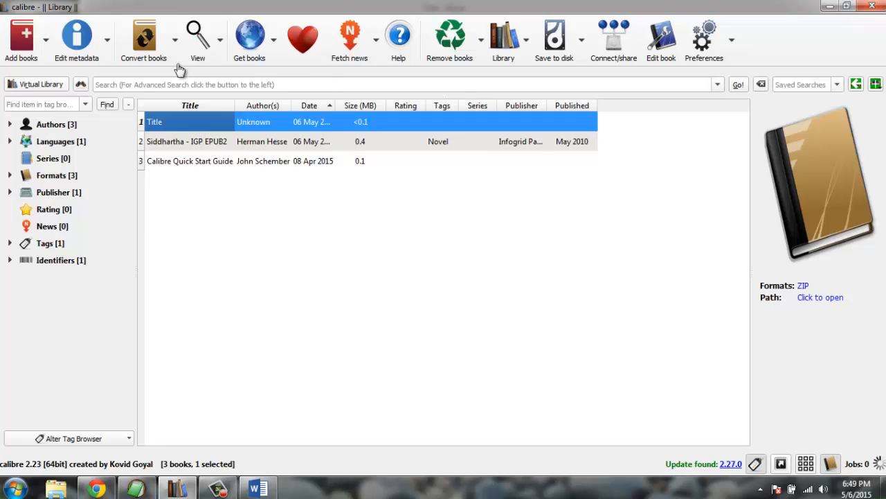
click(143, 38)
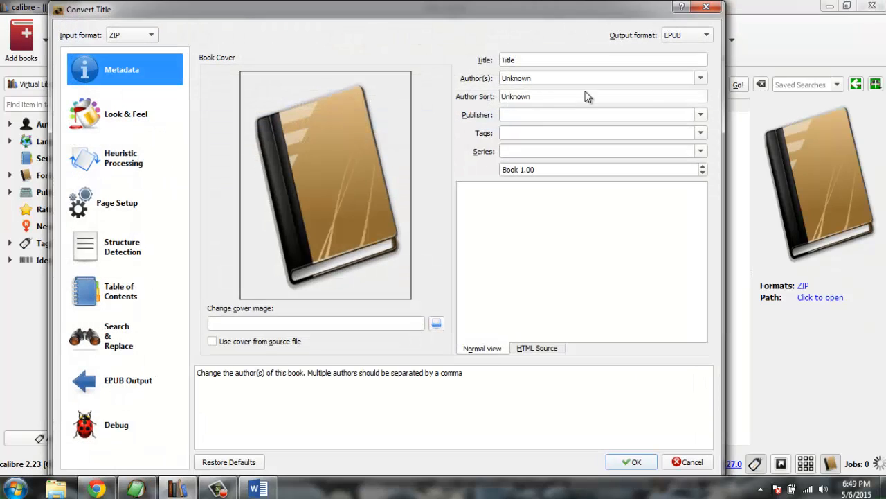
click(706, 34)
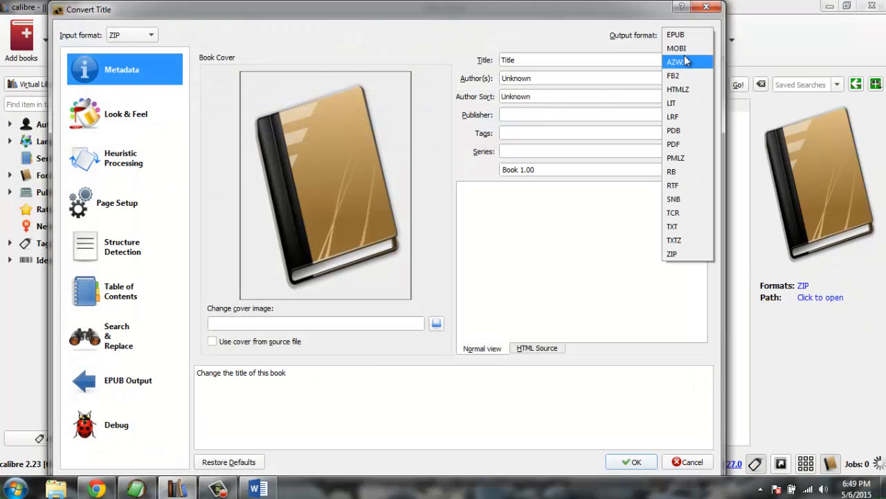
mouse_move(687, 48)
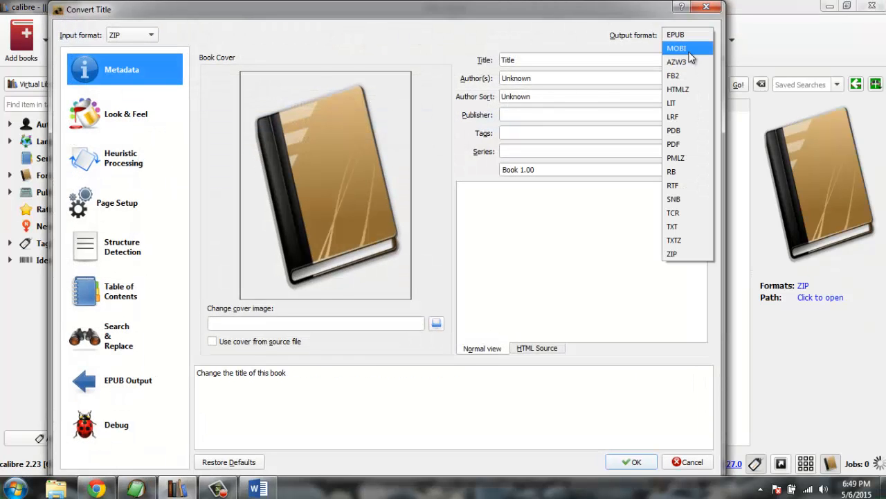
click(675, 34)
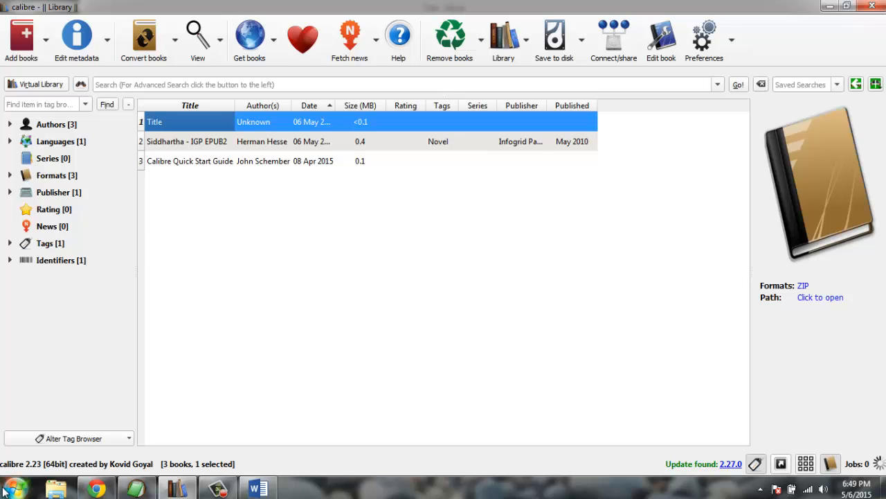
mouse_move(215, 212)
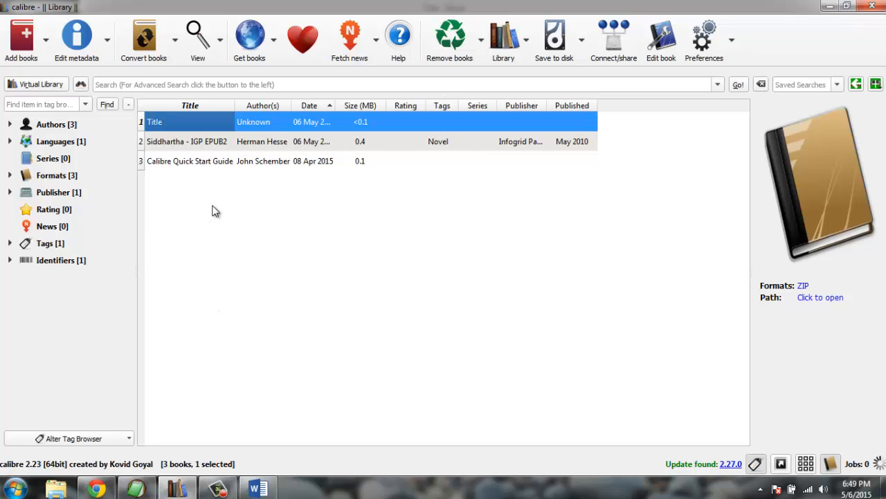
mouse_move(270, 228)
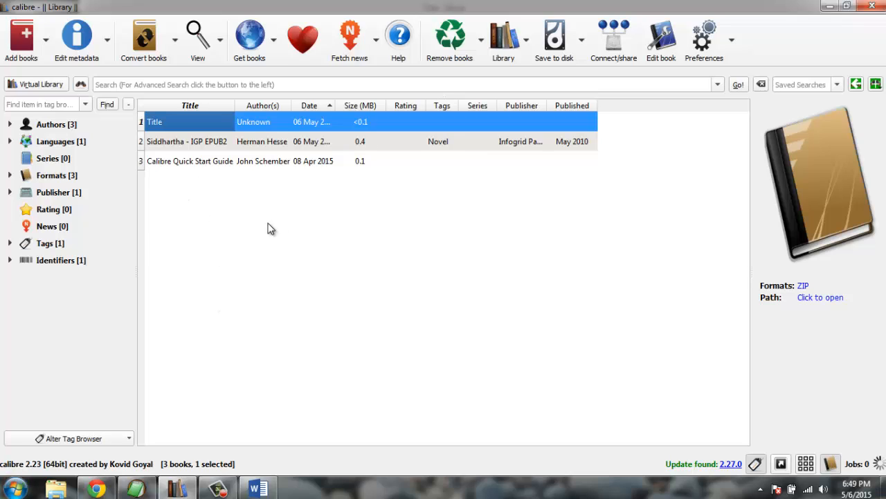
mouse_move(259, 228)
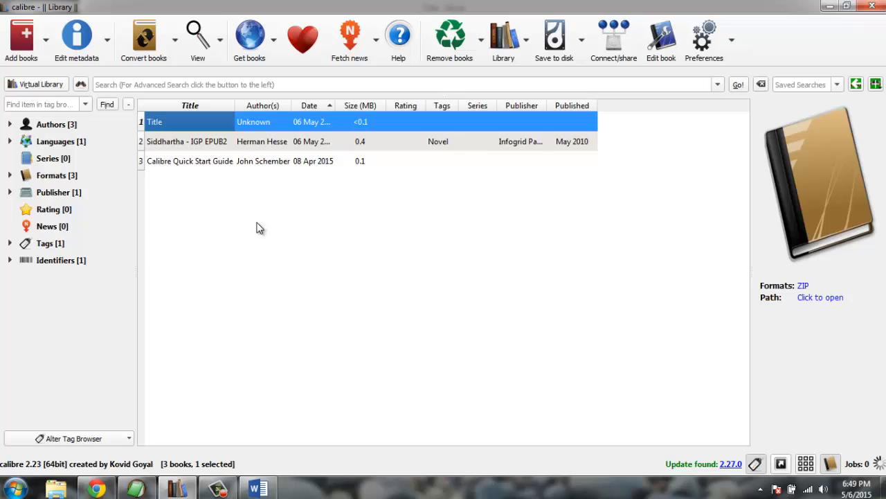
mouse_move(547, 305)
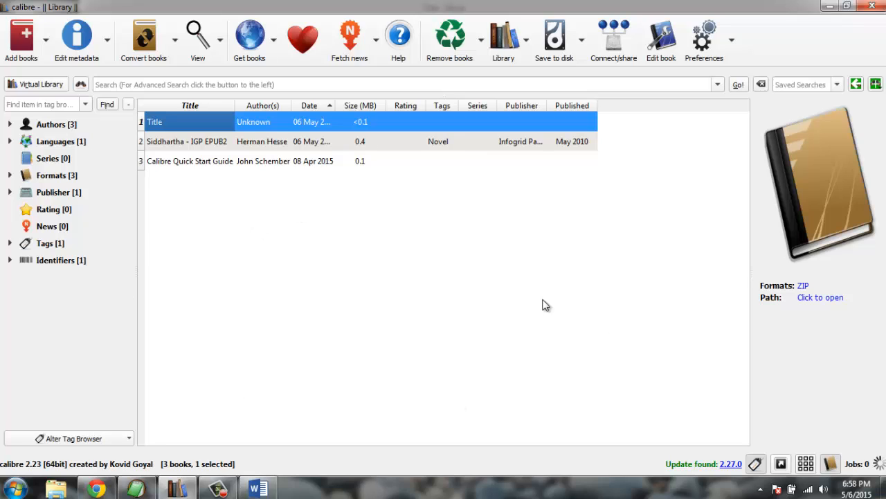
mouse_move(357, 269)
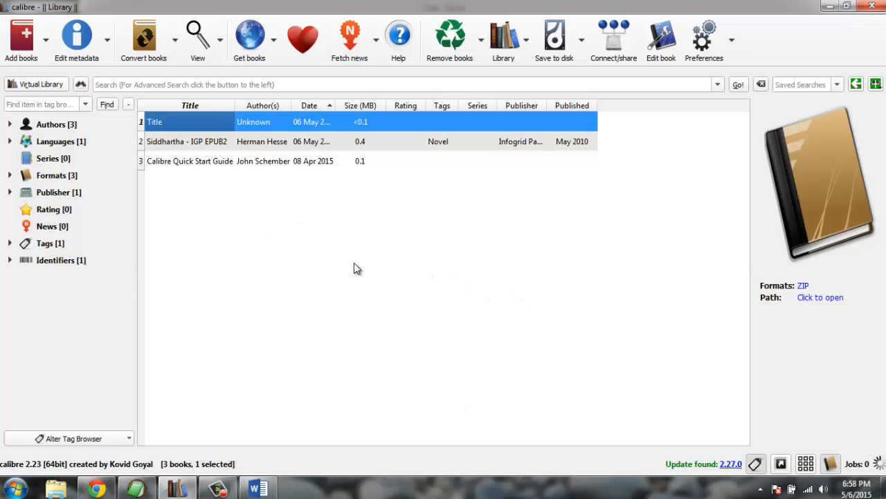